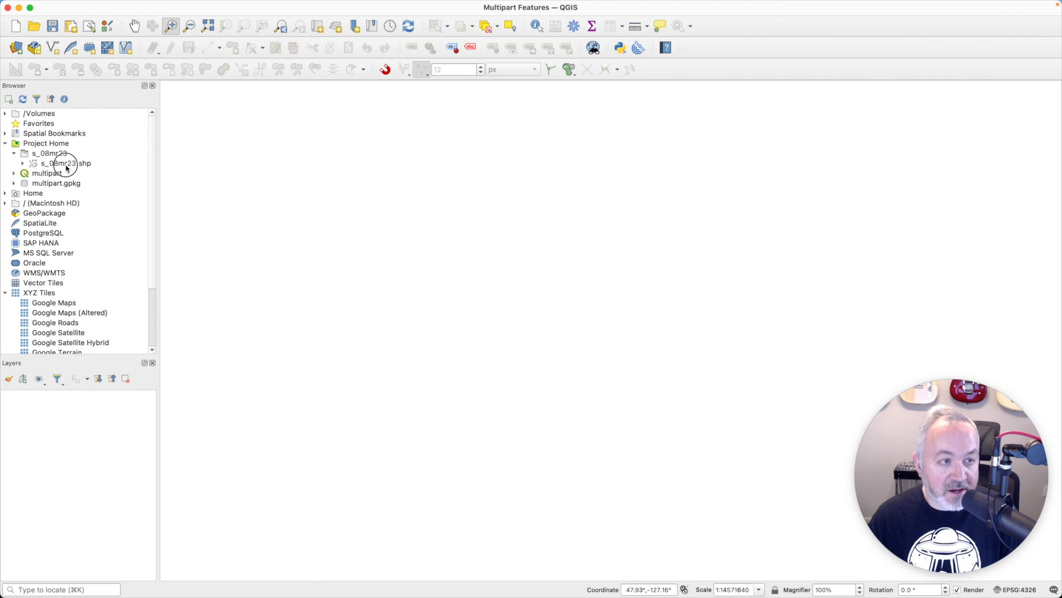
Step: Add s_08mr23.shp and review its Information: MultiPolygon geometry, 59 features
{"action": "double_click", "coordinate": [66, 164]}
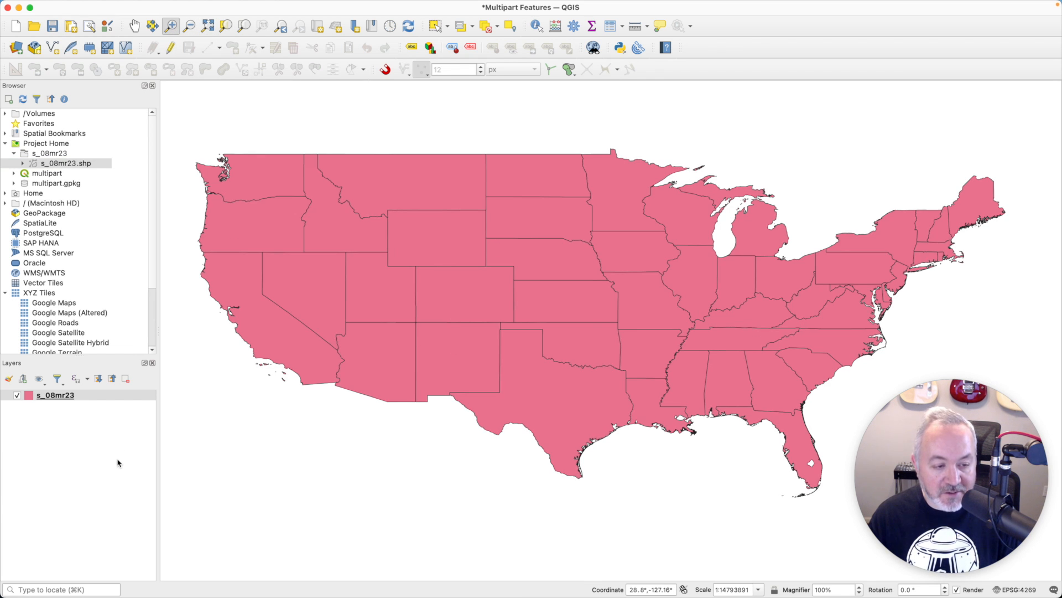
{"action": "left_click", "coordinate": [55, 395]}
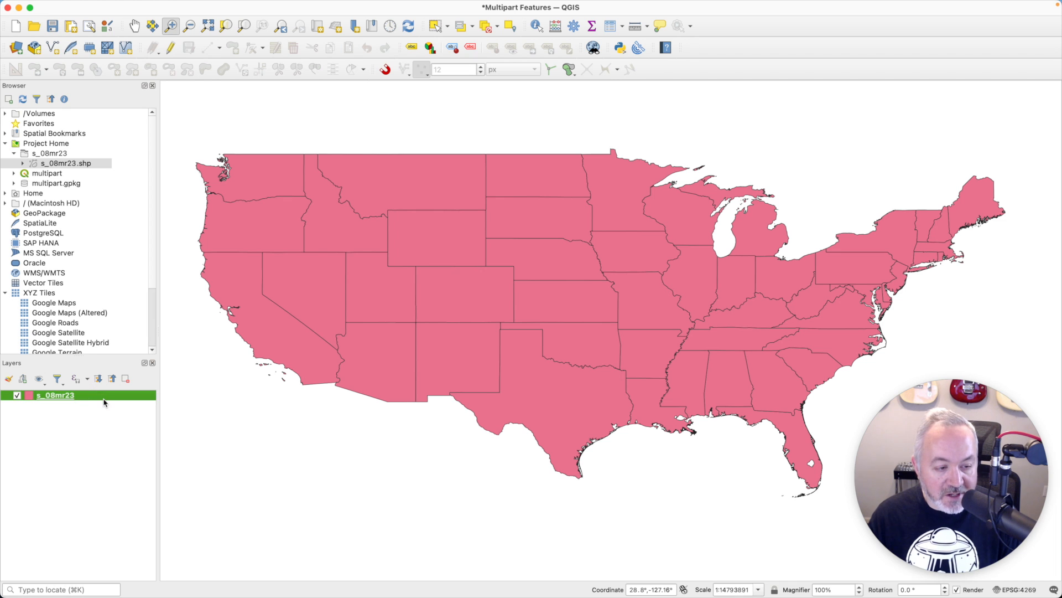
{"action": "double_click", "coordinate": [54, 395]}
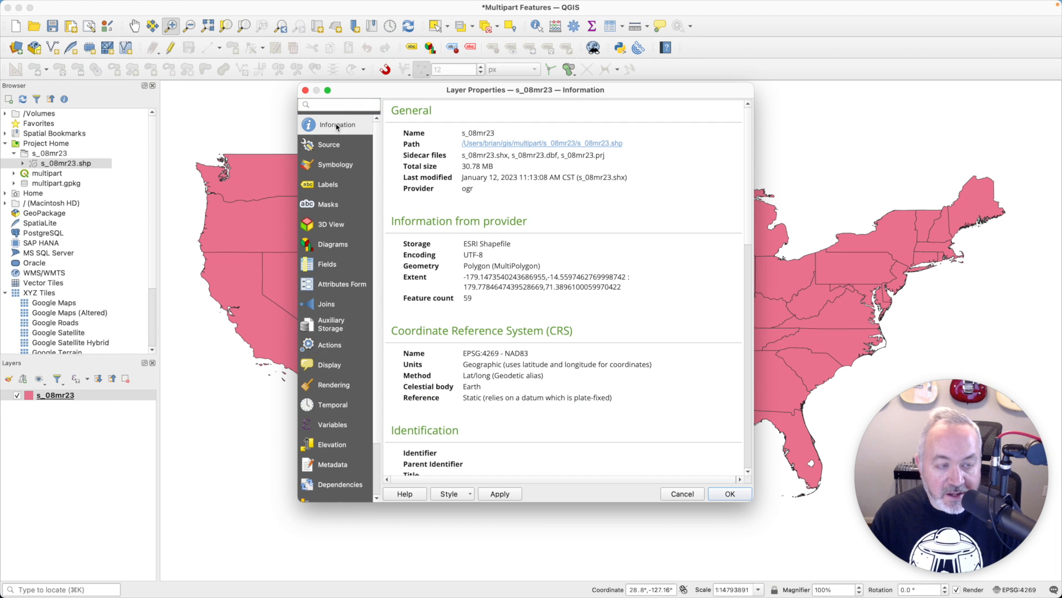
{"action": "mouse_move", "coordinate": [530, 244]}
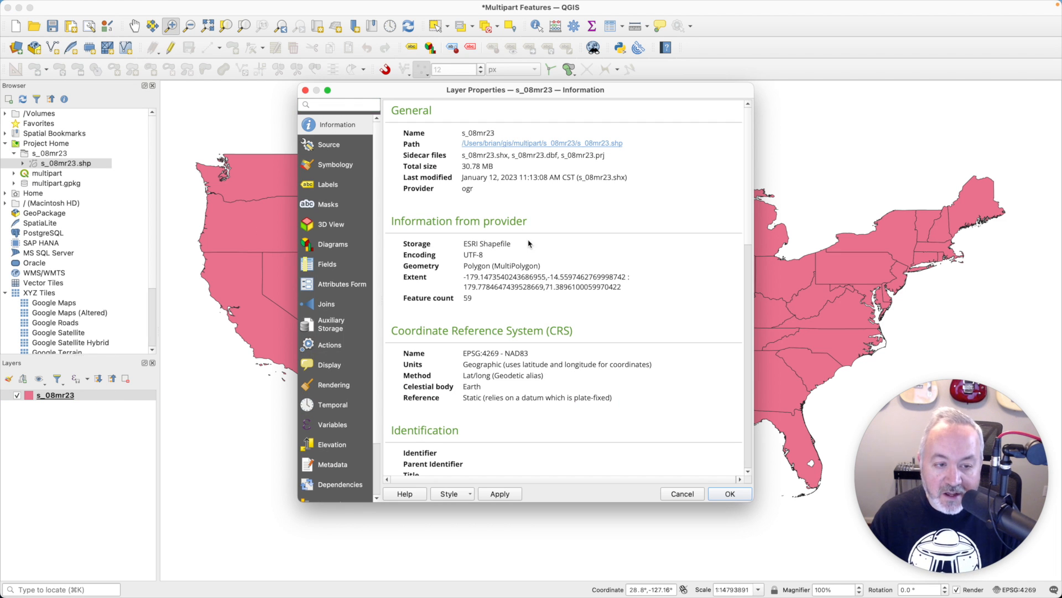
{"action": "double_click", "coordinate": [428, 297]}
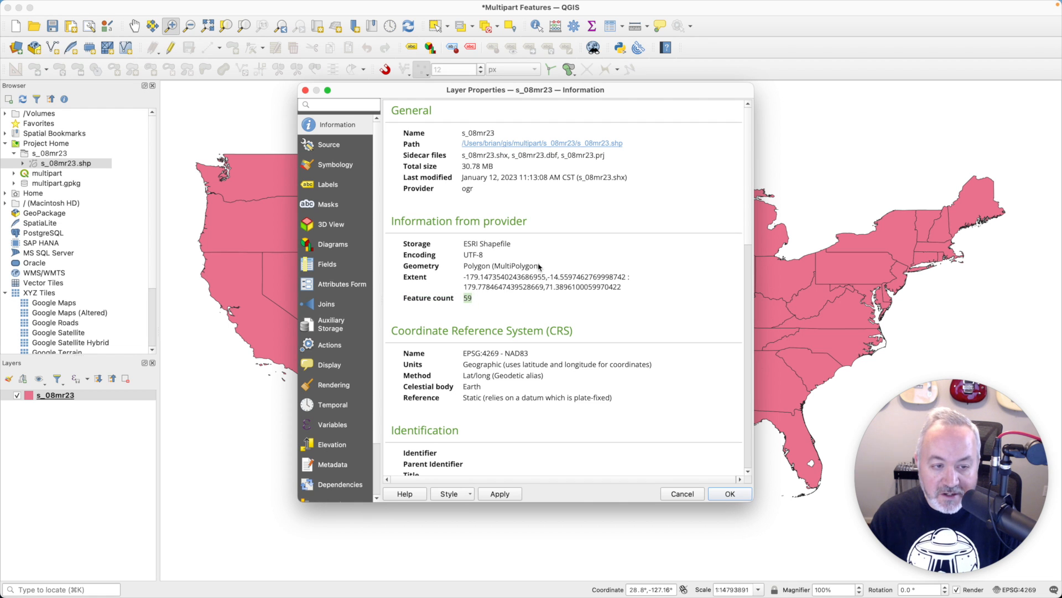
{"action": "double_click", "coordinate": [515, 266]}
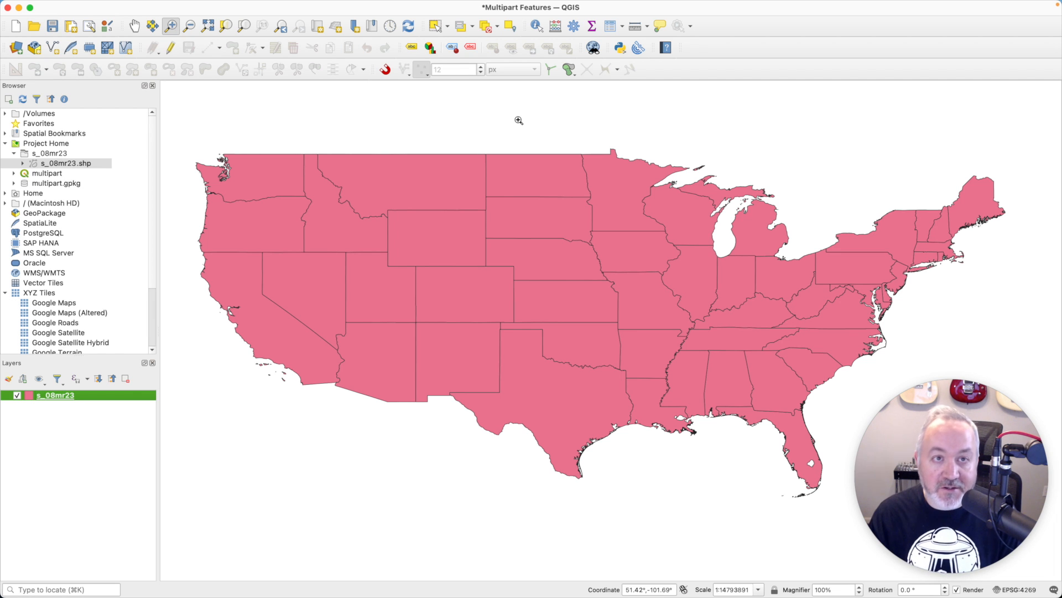
Step: Run Multipart to Singleparts on s_08mr23 and check the Single parts layer's much larger feature count
{"action": "left_click", "coordinate": [278, 6]}
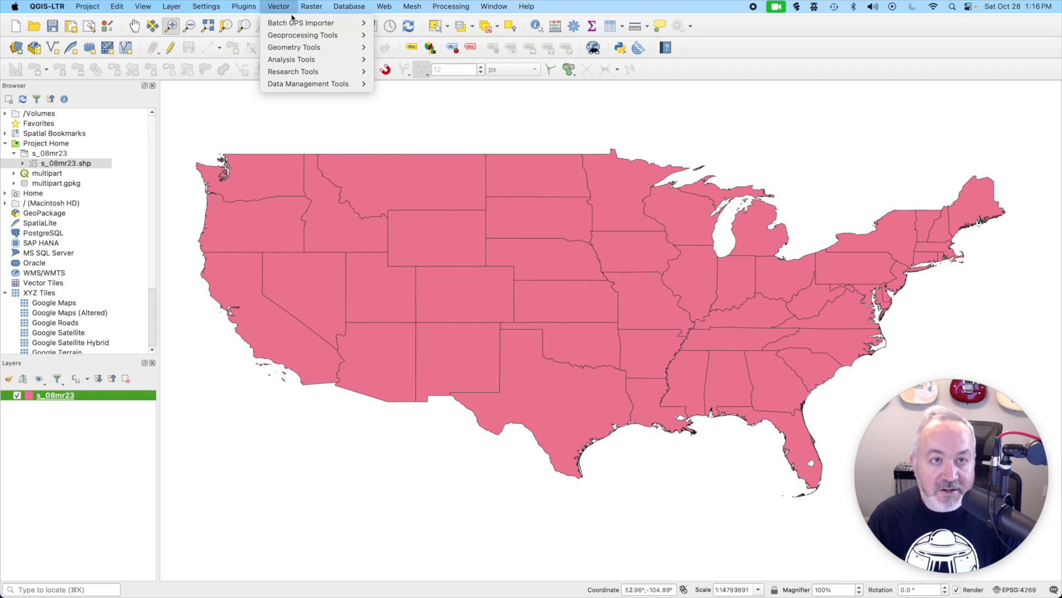
{"action": "mouse_move", "coordinate": [293, 46]}
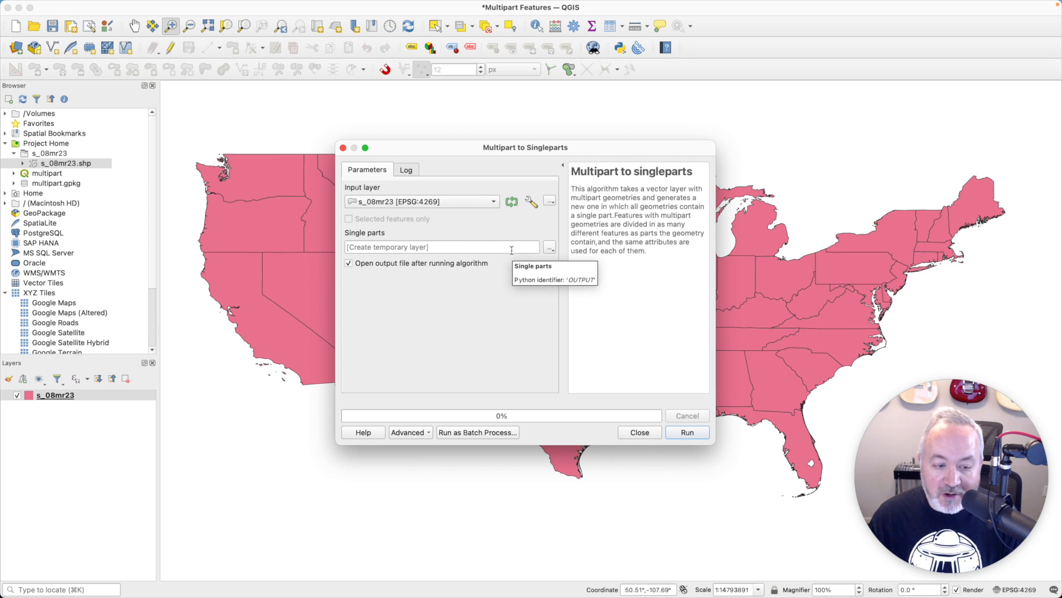
{"action": "left_click", "coordinate": [686, 433]}
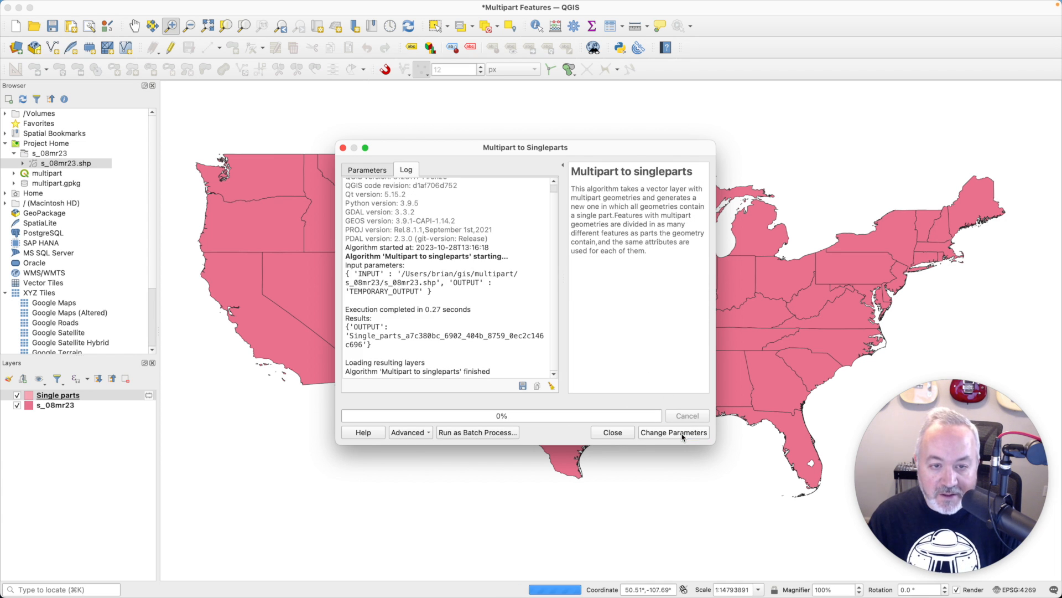
{"action": "left_click", "coordinate": [610, 433]}
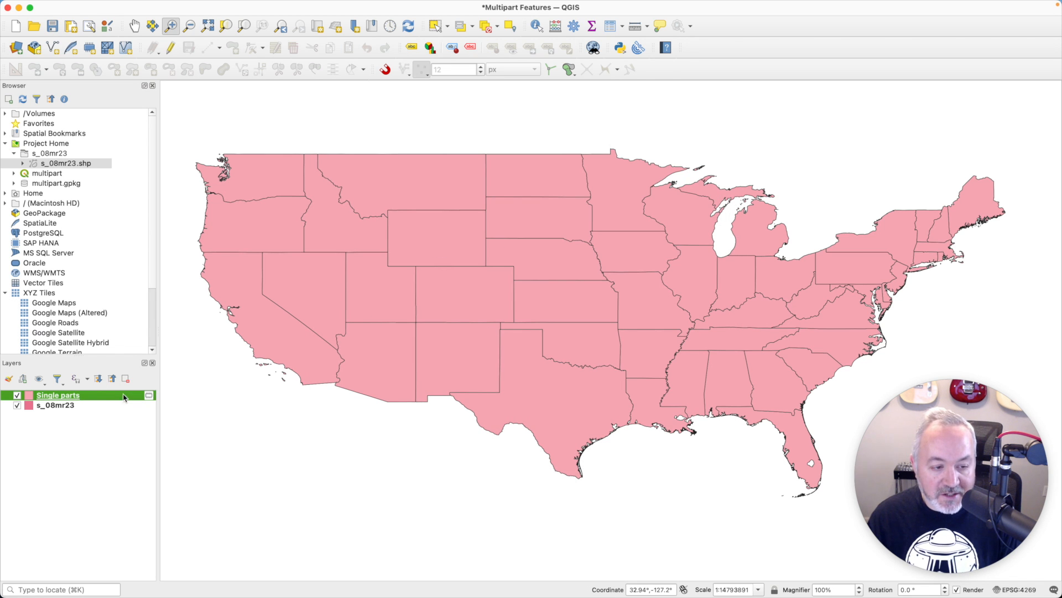
{"action": "double_click", "coordinate": [58, 395]}
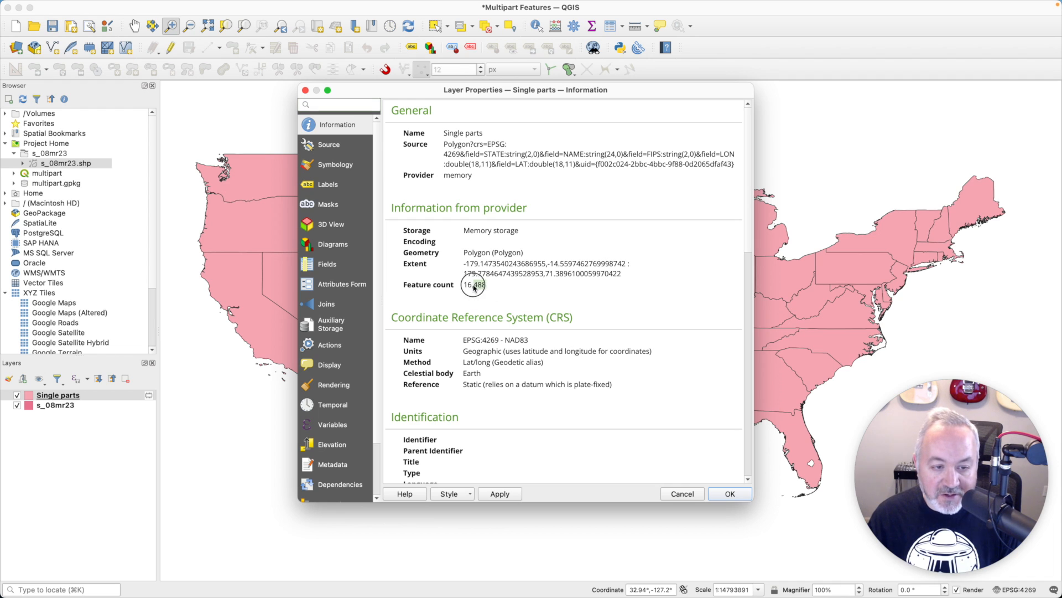
{"action": "double_click", "coordinate": [475, 284]}
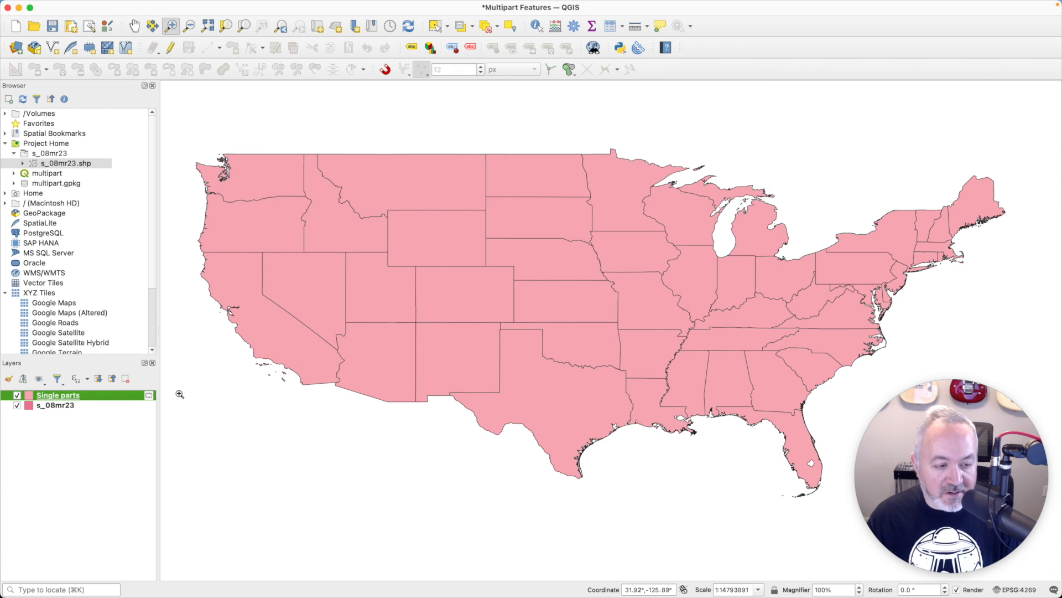
Step: Remove the original s_08mr23 layer, leaving only Single parts in the project
{"action": "left_click", "coordinate": [55, 405]}
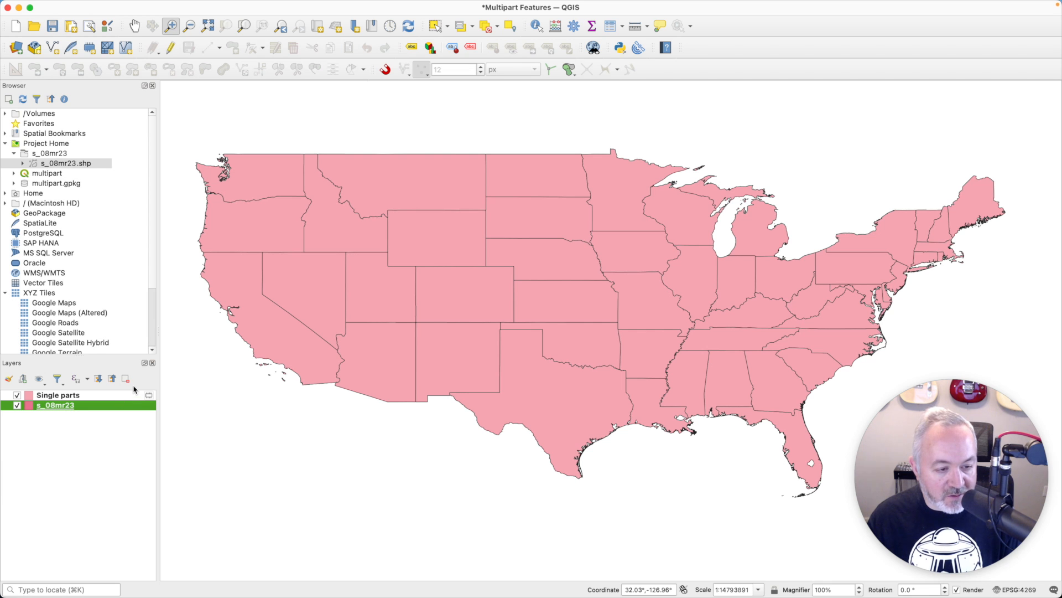
{"action": "left_click", "coordinate": [125, 378]}
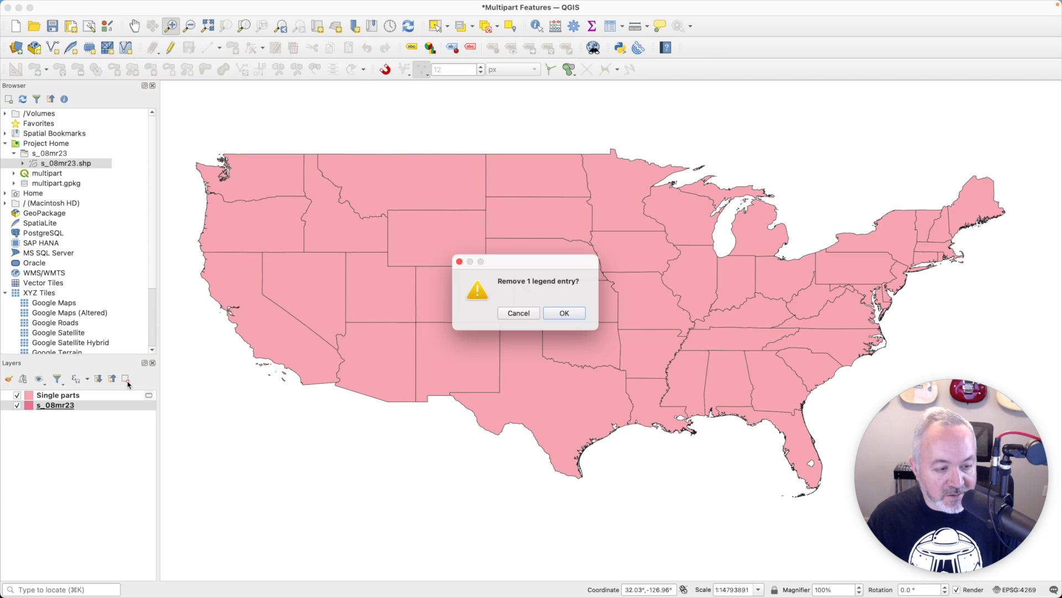
{"action": "left_click", "coordinate": [563, 312]}
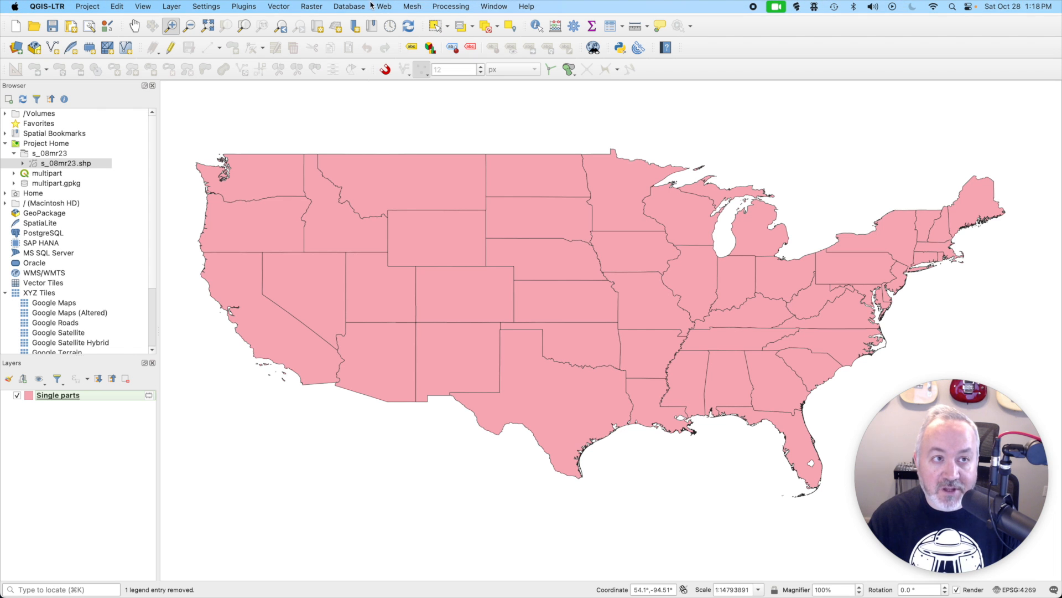
Step: Find and launch Promote to multipart from the Processing Toolbox
{"action": "left_click", "coordinate": [450, 6]}
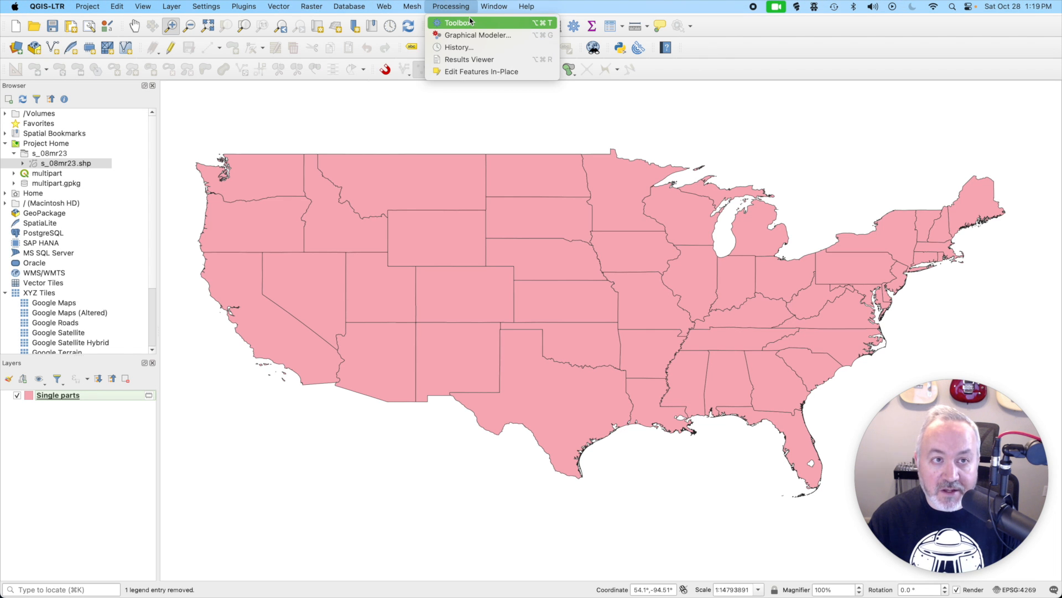
{"action": "left_click", "coordinate": [458, 22]}
{"action": "type", "text": "promote"}
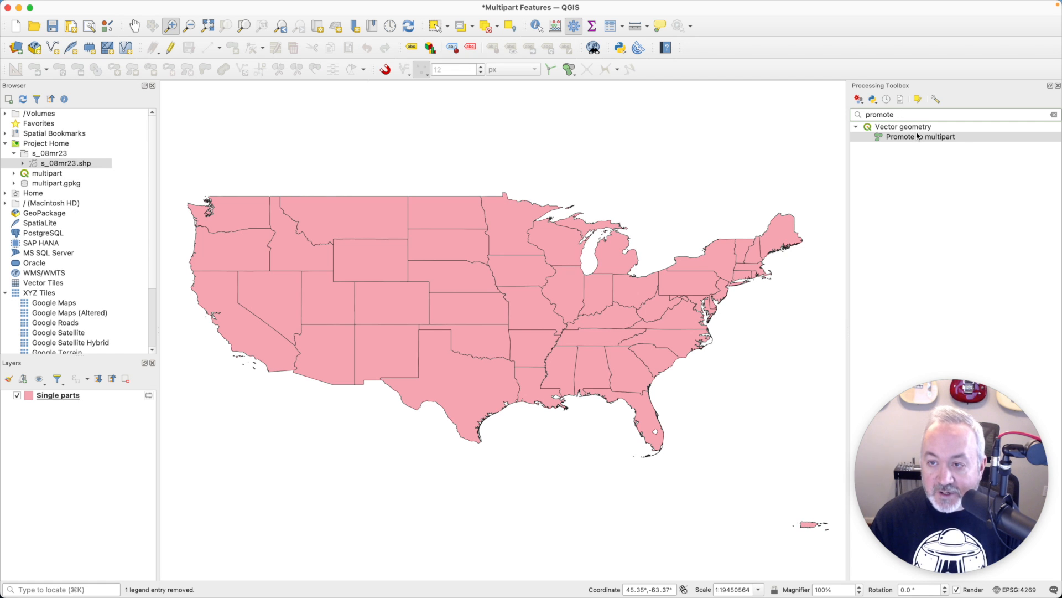
{"action": "left_click", "coordinate": [919, 136]}
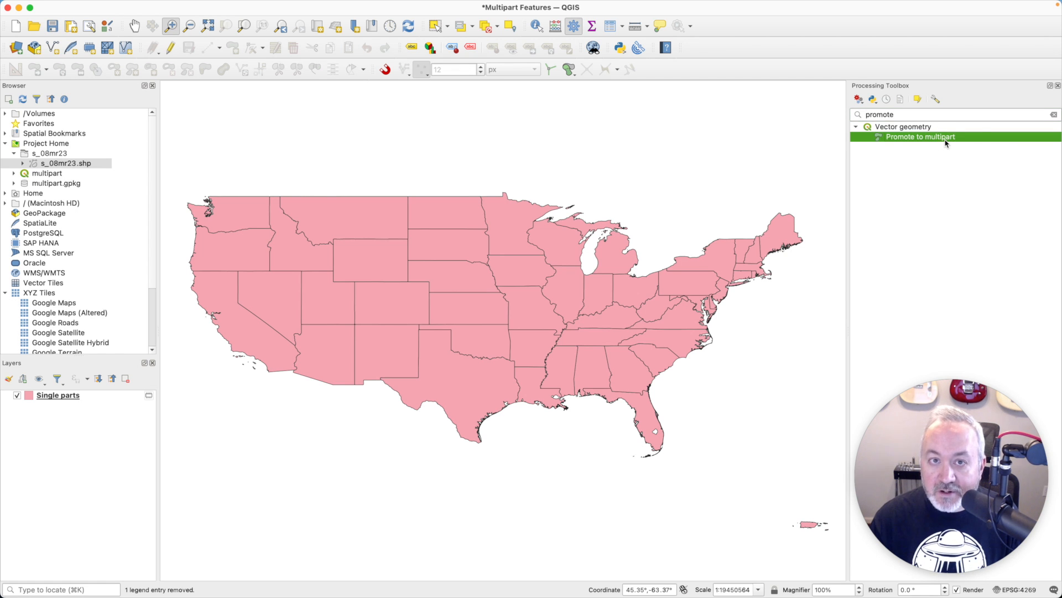
{"action": "double_click", "coordinate": [920, 136]}
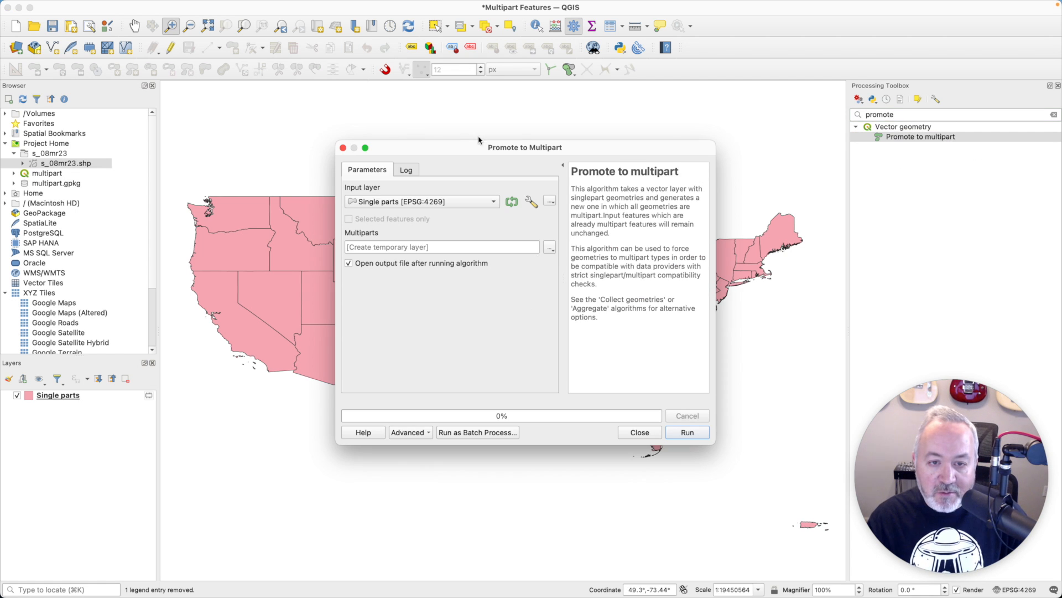
{"action": "mouse_move", "coordinate": [481, 192]}
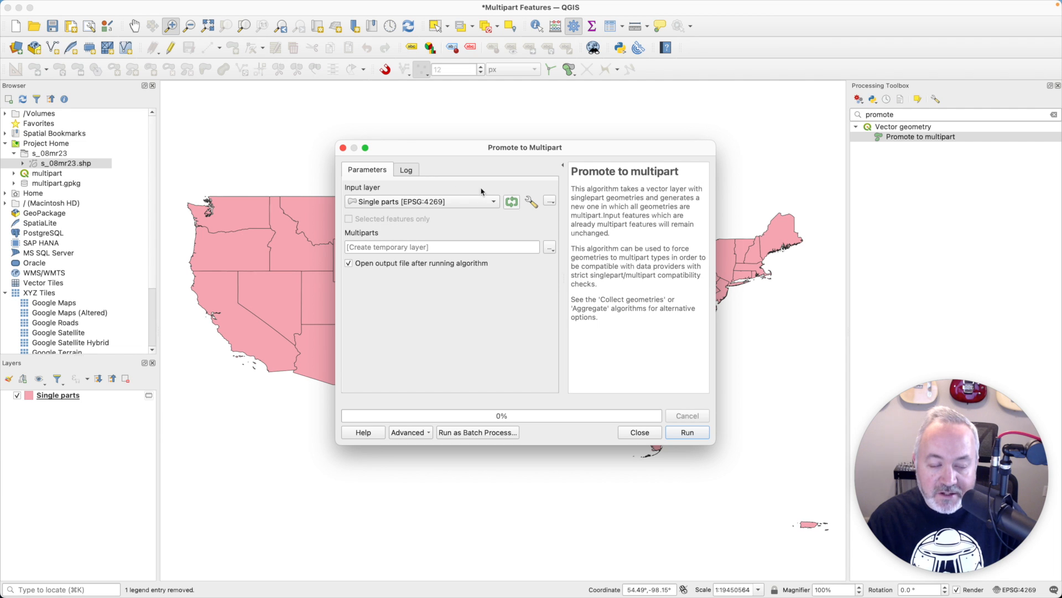
{"action": "mouse_move", "coordinate": [406, 207]}
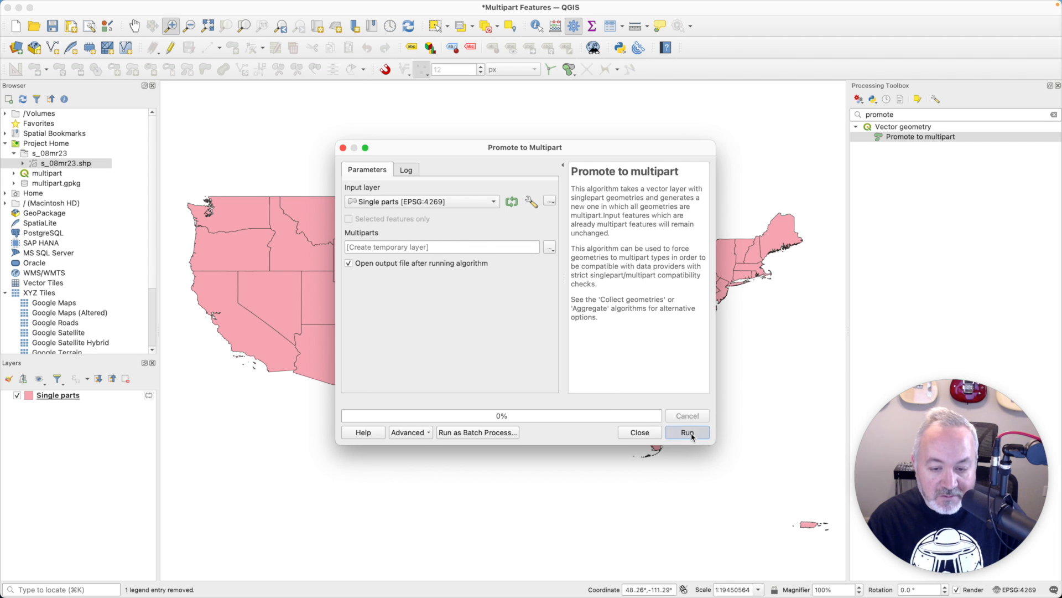
Step: Run Promote to multipart on Single parts and check the Multiparts layer's ~16,48x feature count
{"action": "left_click", "coordinate": [686, 433]}
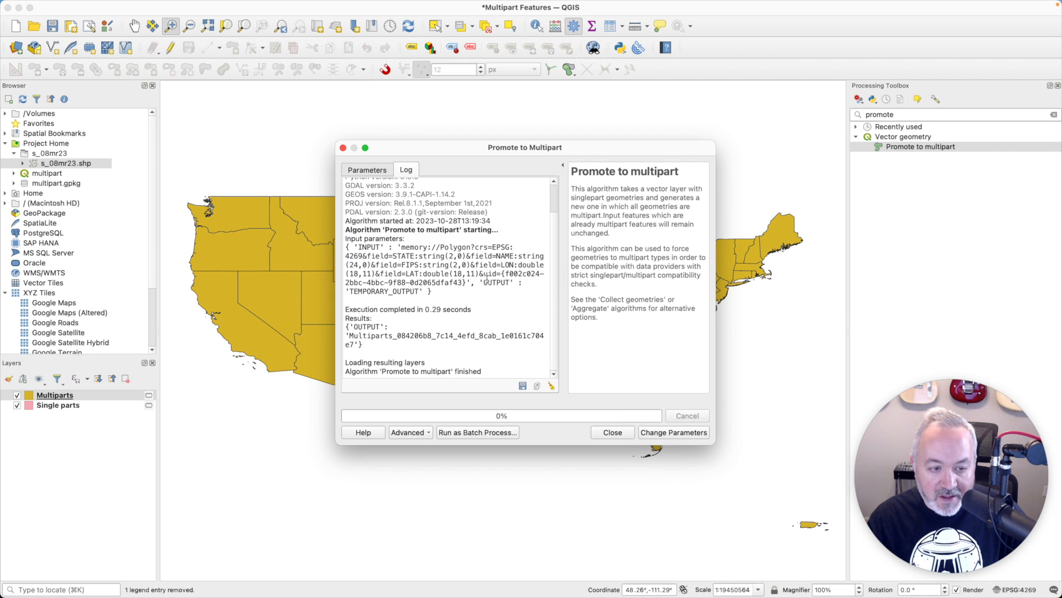
{"action": "left_click", "coordinate": [611, 433]}
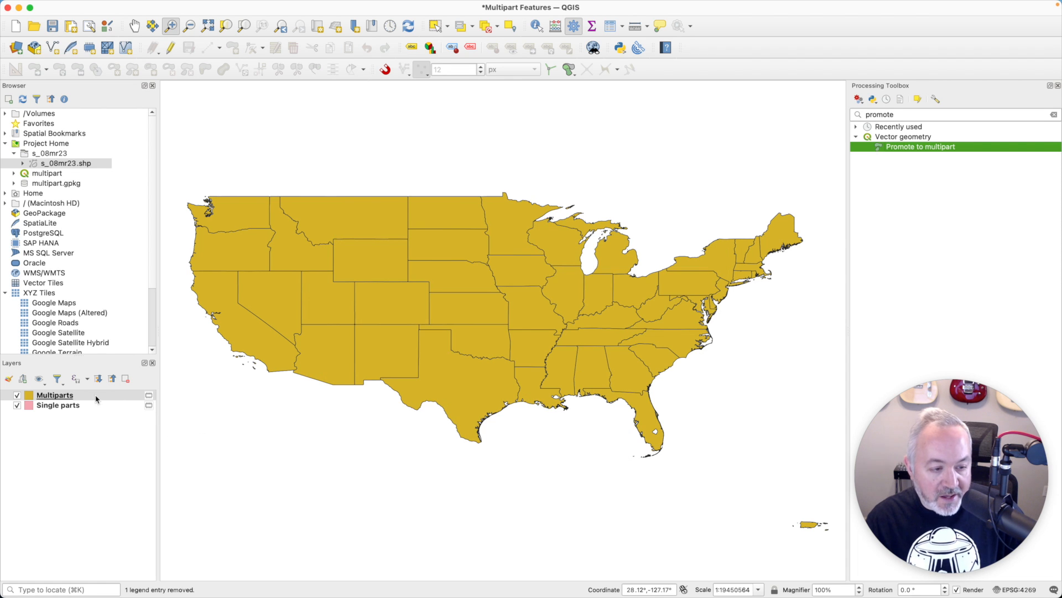
{"action": "double_click", "coordinate": [55, 395]}
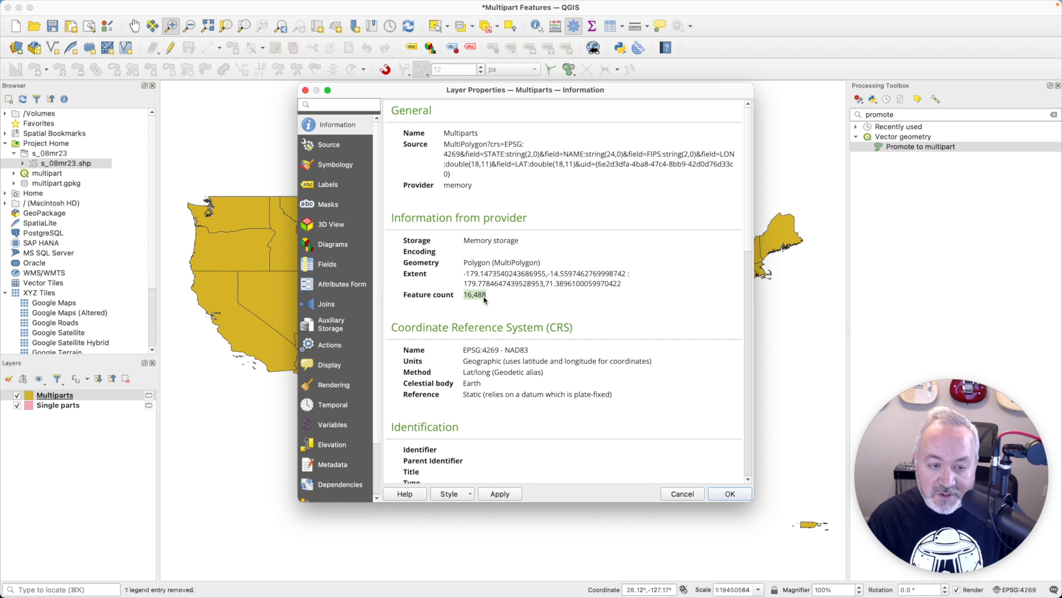
{"action": "double_click", "coordinate": [515, 262]}
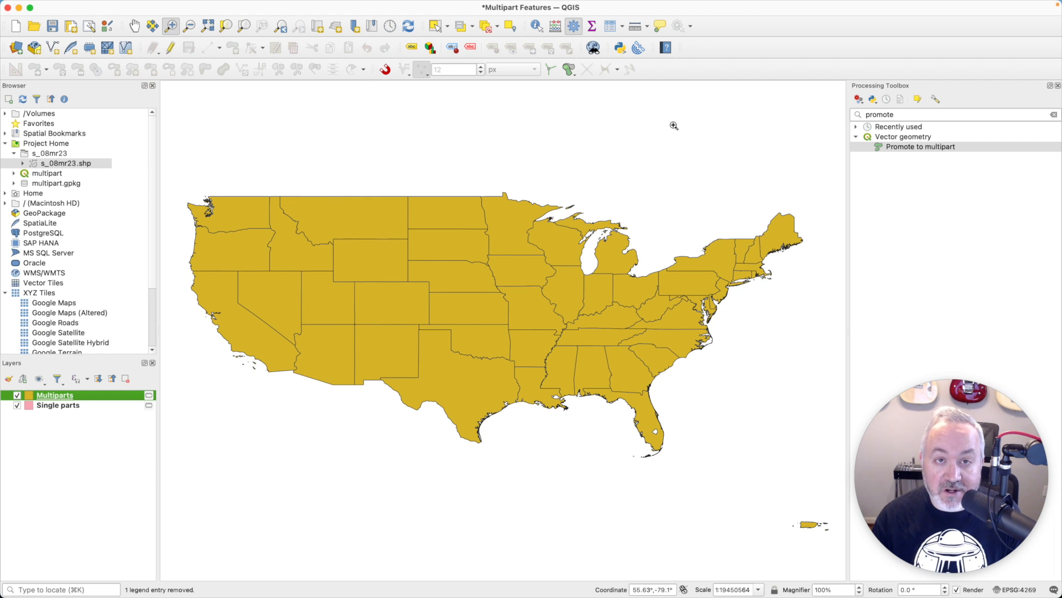
{"action": "mouse_move", "coordinate": [554, 150]}
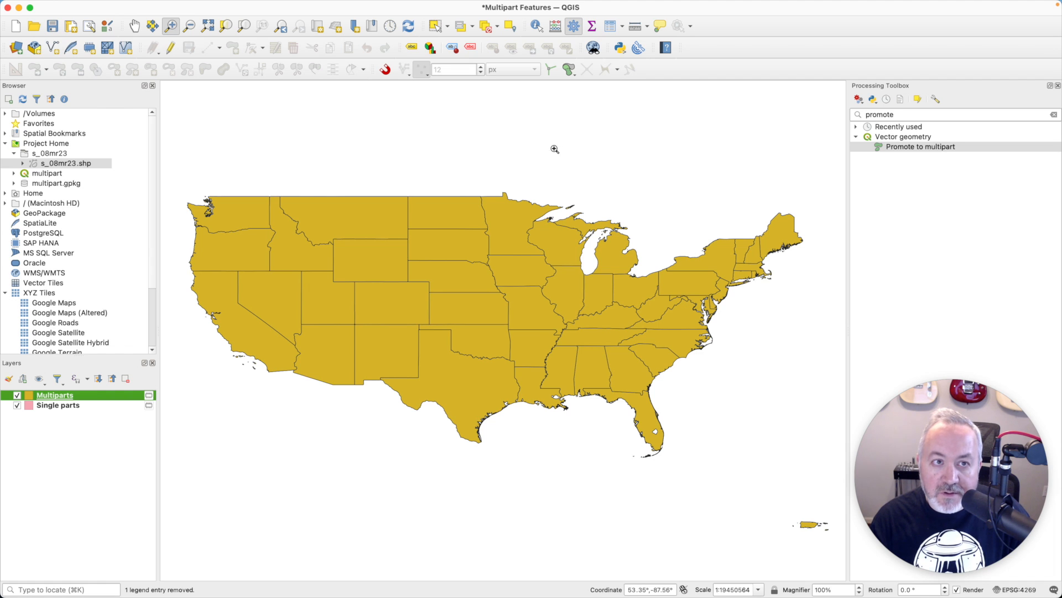
Step: Start Collect Geometries with Single parts as input and bring up its Unique ID fields list
{"action": "left_click", "coordinate": [278, 7]}
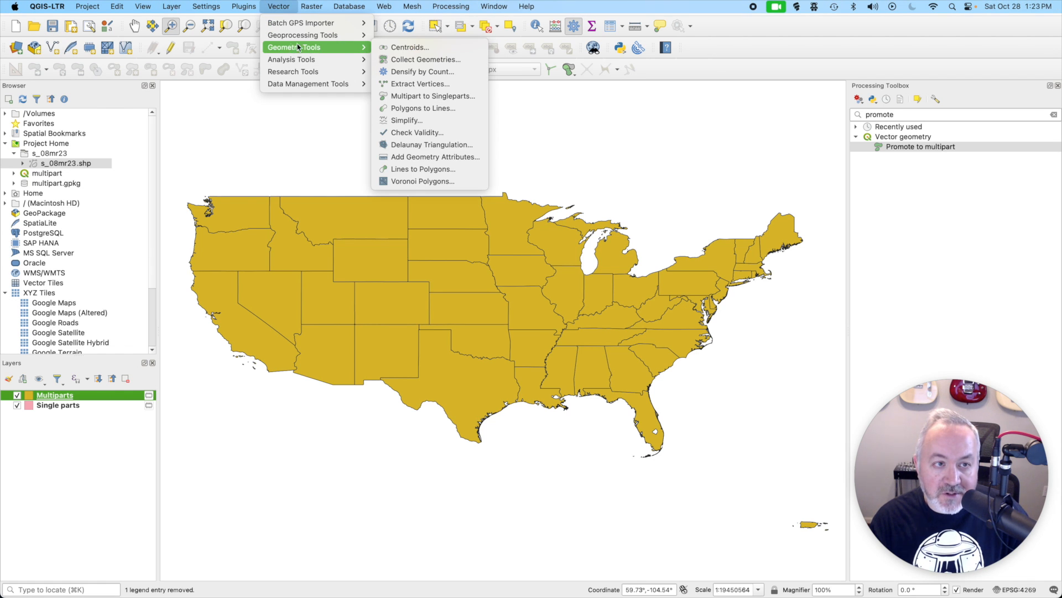
{"action": "mouse_move", "coordinate": [422, 60]}
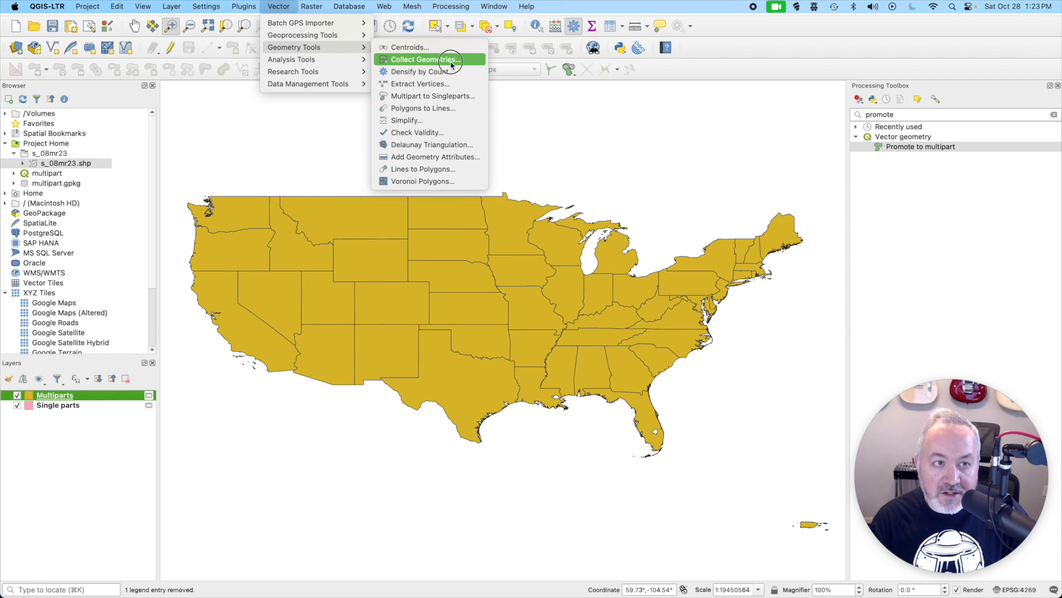
{"action": "left_click", "coordinate": [425, 60]}
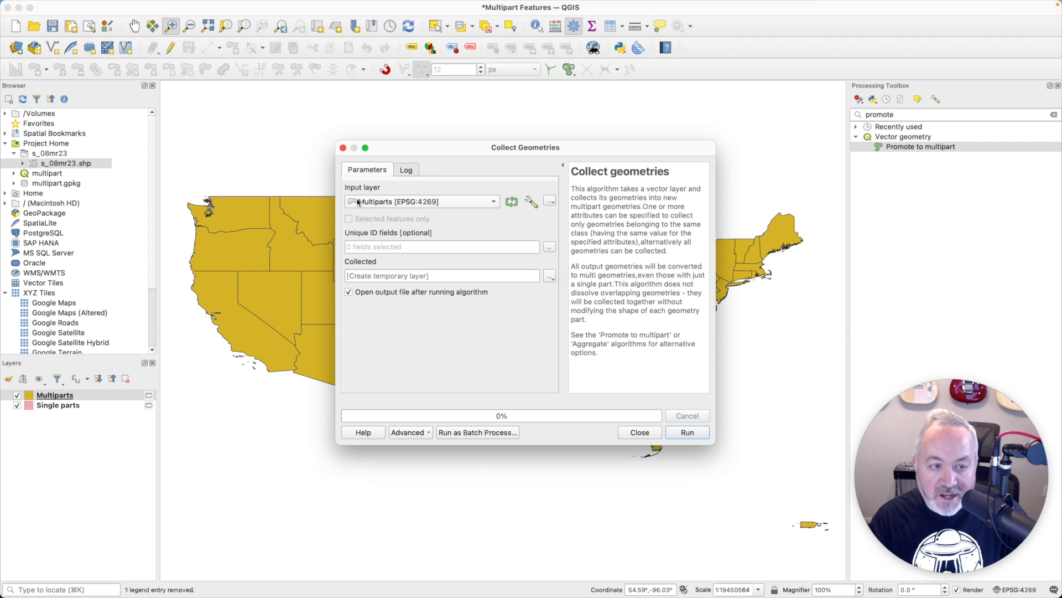
{"action": "left_click", "coordinate": [422, 201]}
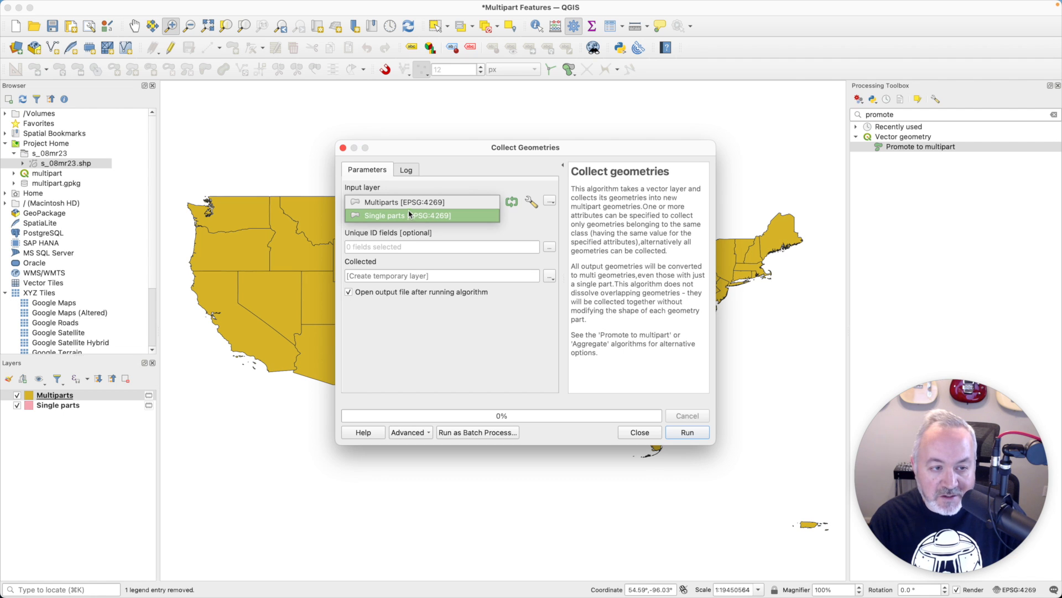
{"action": "left_click", "coordinate": [406, 216]}
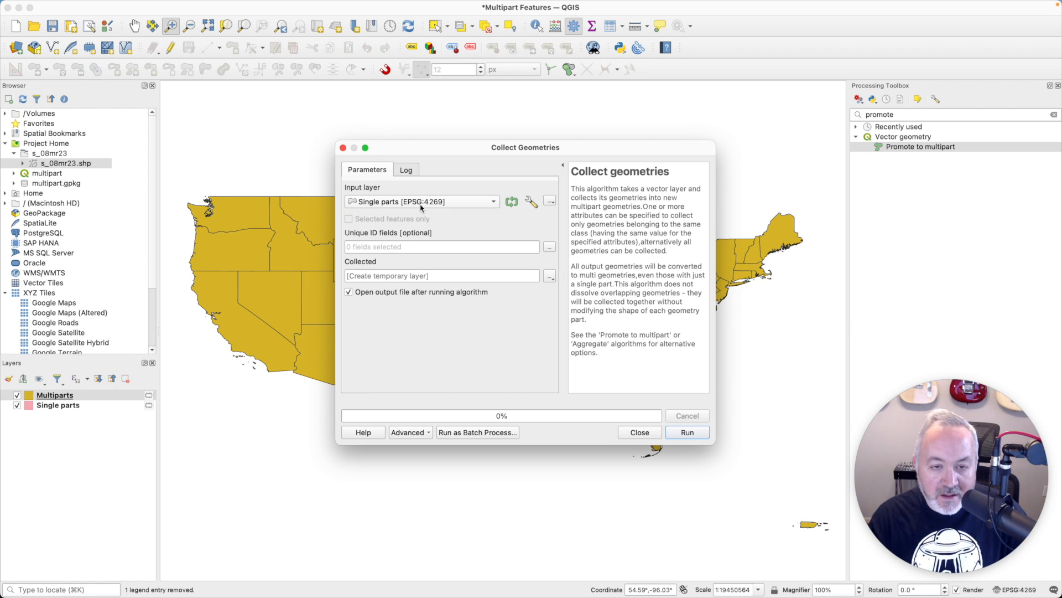
{"action": "mouse_move", "coordinate": [377, 242]}
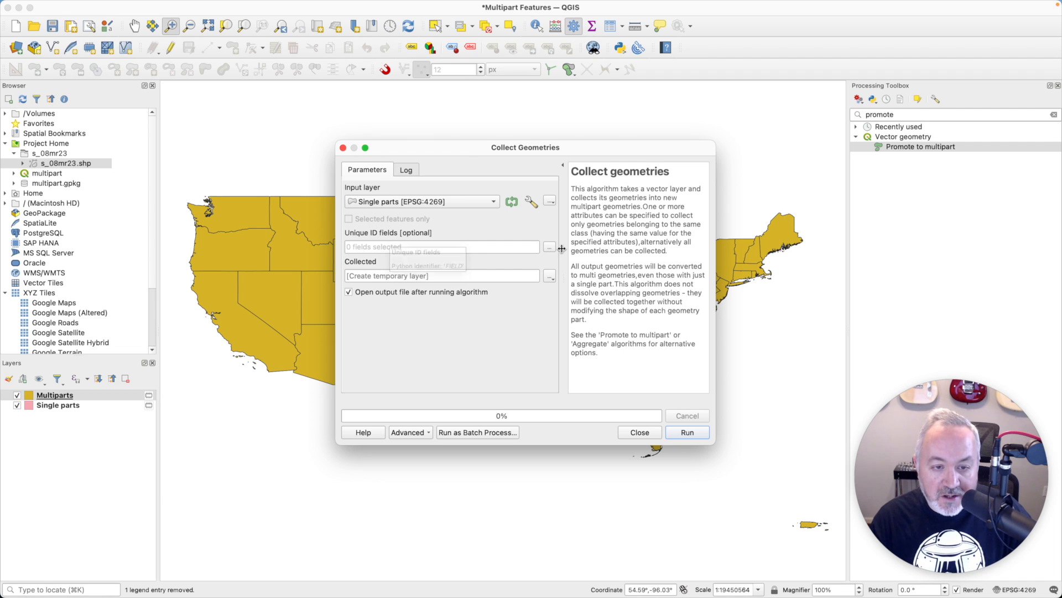
{"action": "left_click", "coordinate": [550, 246]}
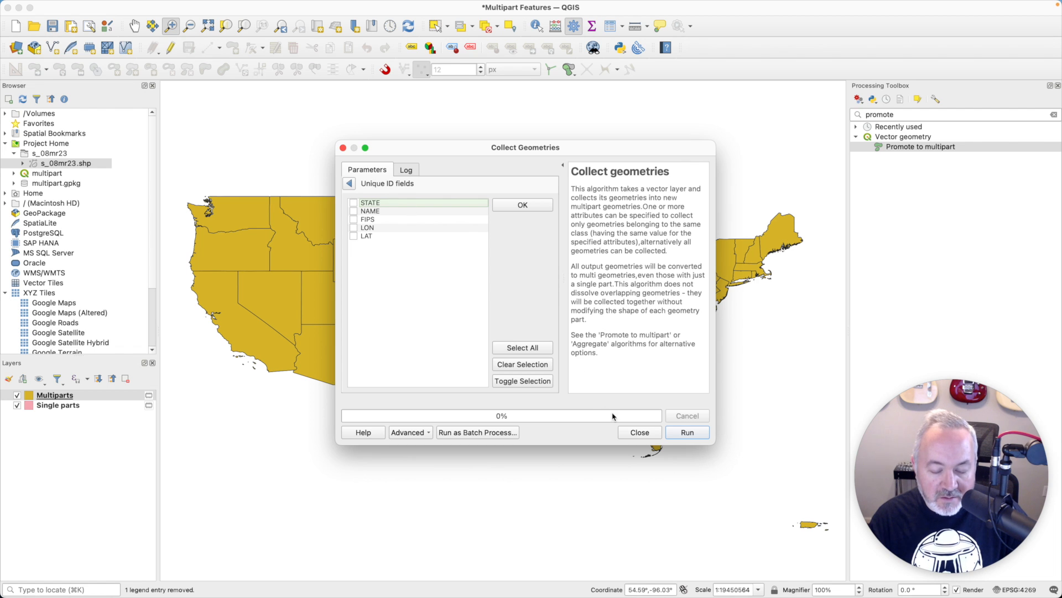
{"action": "left_click", "coordinate": [638, 433]}
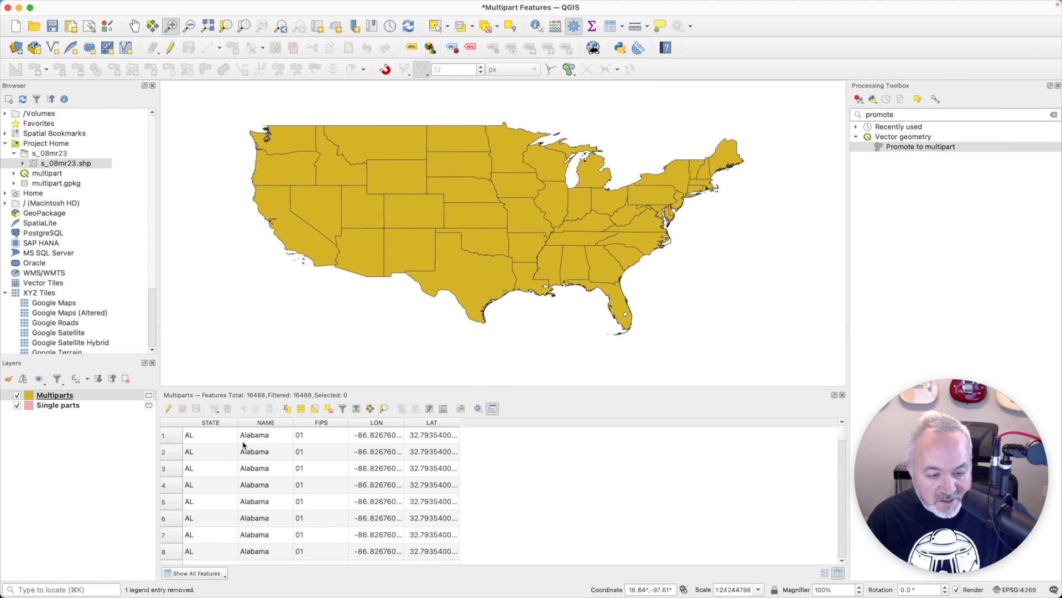
{"action": "mouse_move", "coordinate": [267, 436]}
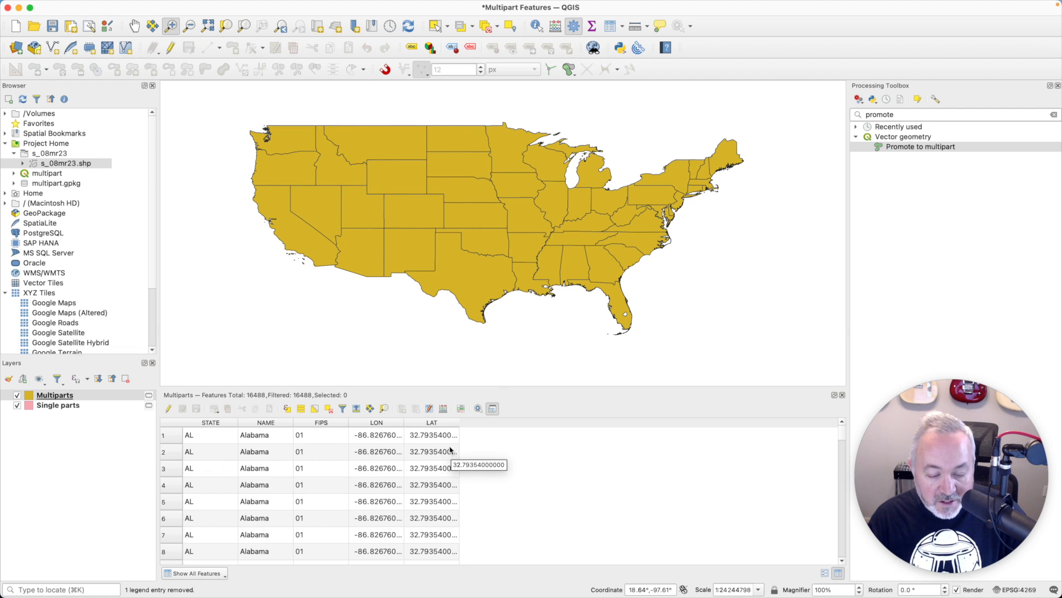
Step: Scroll the Multiparts attribute table down to the repeated Louisiana rows
{"action": "scroll", "scroll_direction": "down", "scroll_amount": 3}
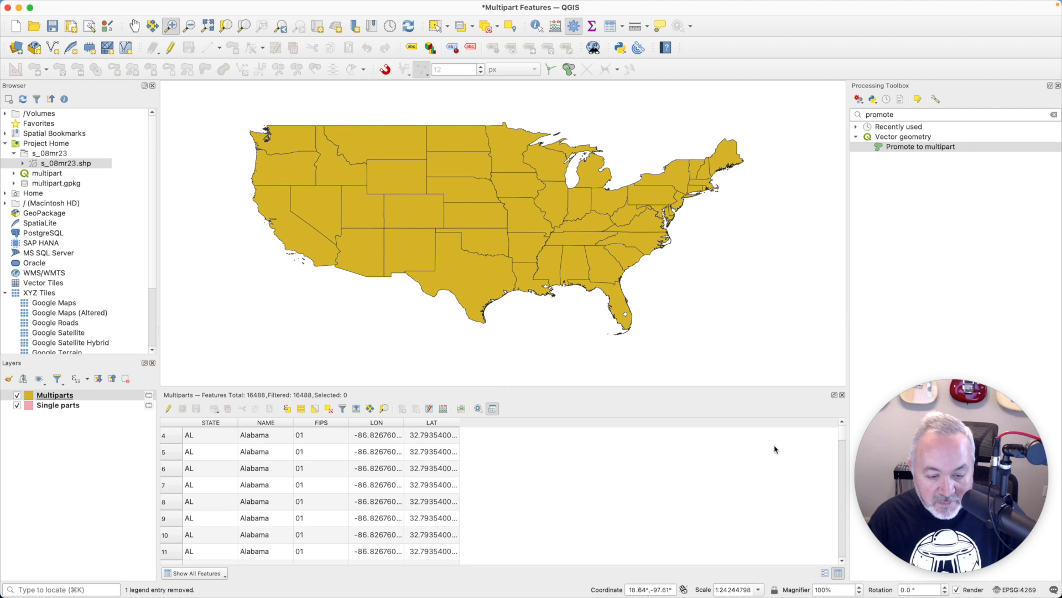
{"action": "scroll", "scroll_direction": "down", "scroll_amount": 3}
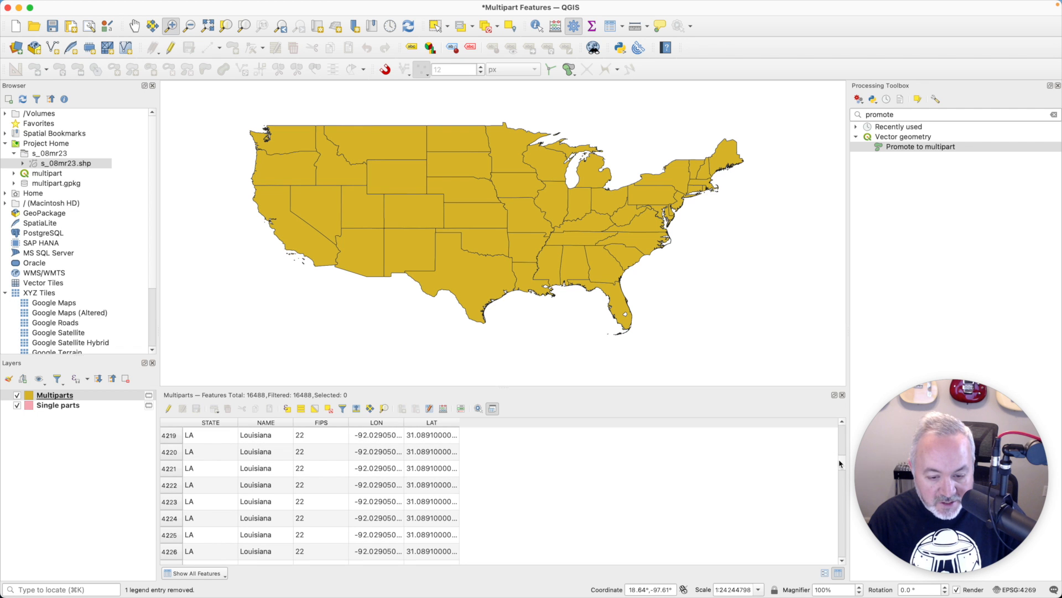
{"action": "scroll", "scroll_direction": "down", "scroll_amount": 3}
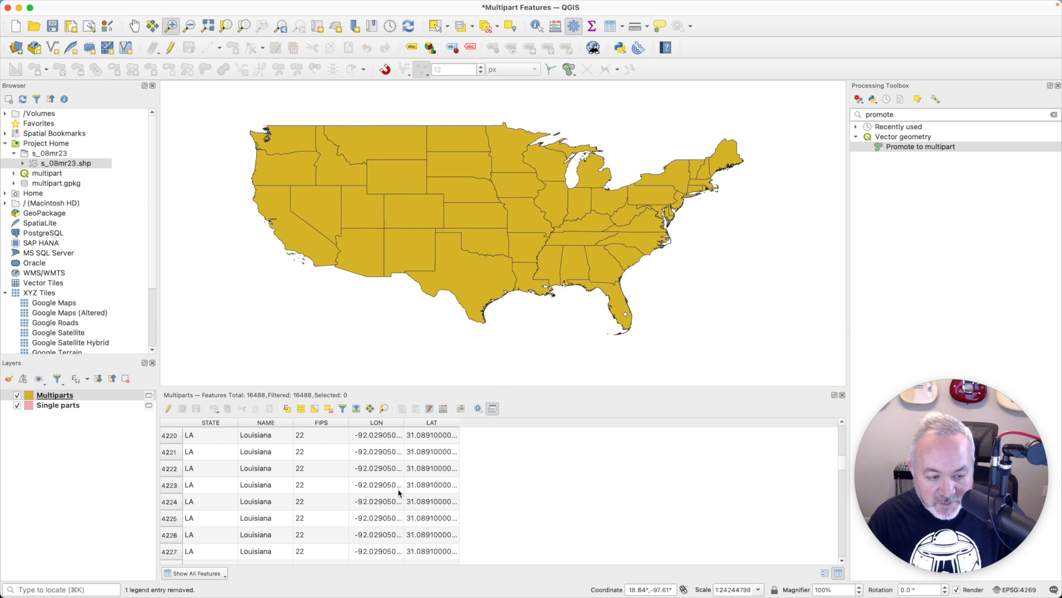
{"action": "scroll", "scroll_direction": "down", "scroll_amount": 3}
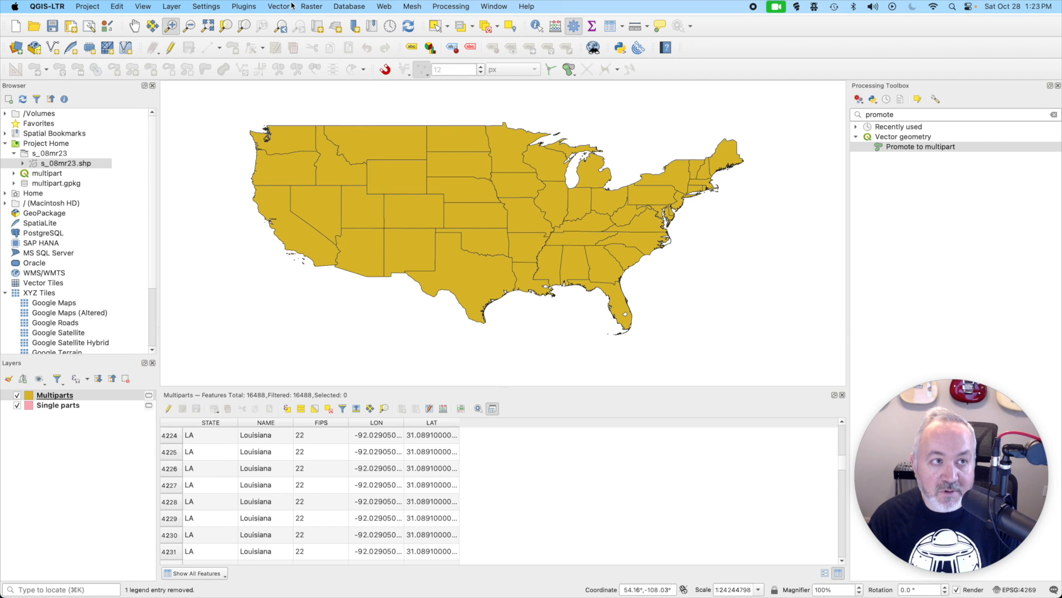
Step: Run Collect Geometries on Single parts with all five fields selected as unique IDs
{"action": "left_click", "coordinate": [279, 7]}
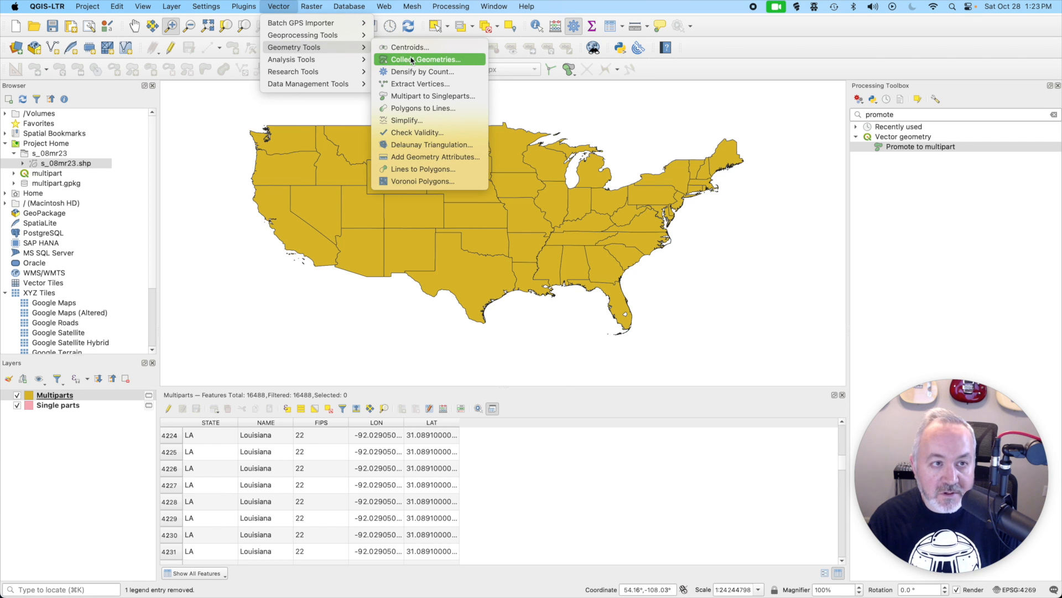
{"action": "left_click", "coordinate": [427, 59]}
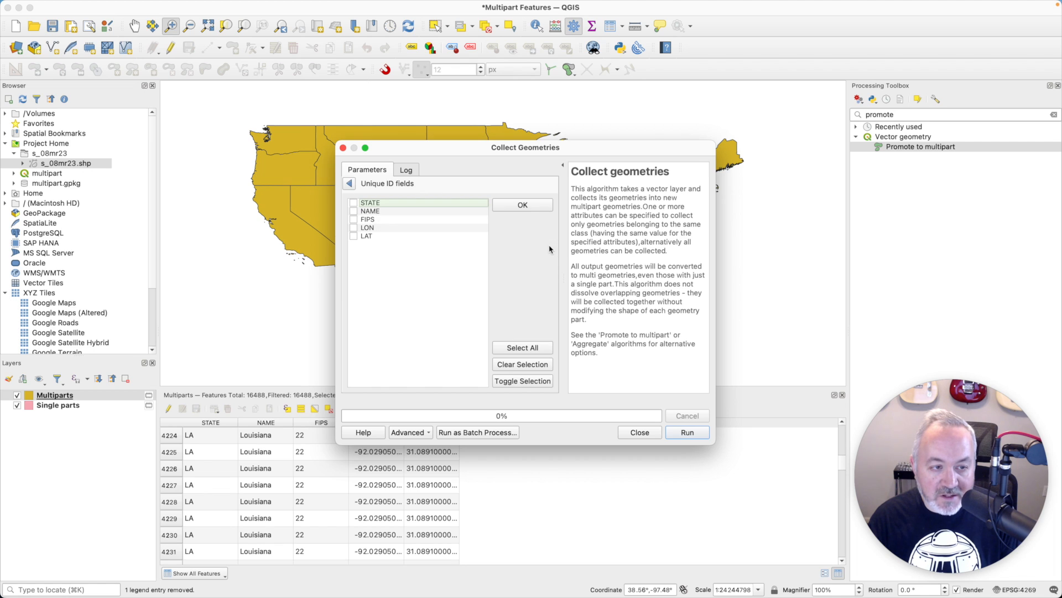
{"action": "left_click", "coordinate": [353, 201]}
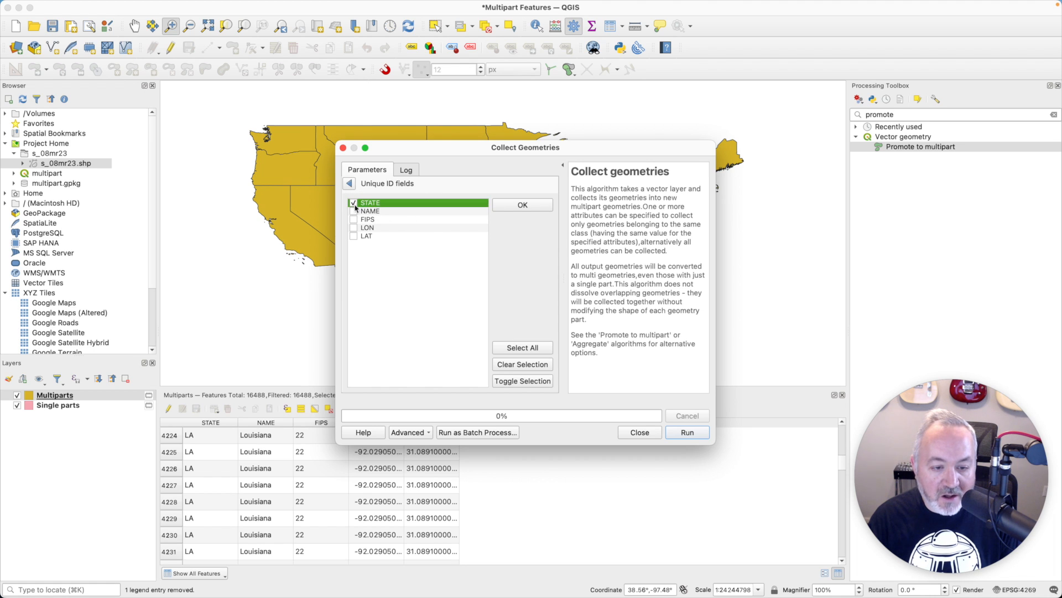
{"action": "left_click", "coordinate": [521, 346]}
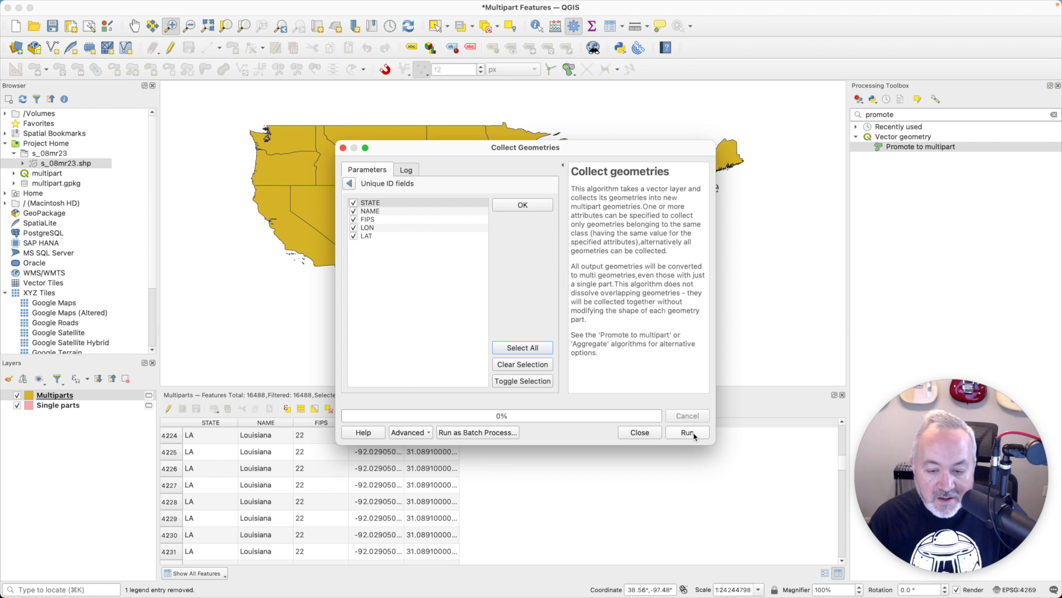
{"action": "left_click", "coordinate": [686, 432]}
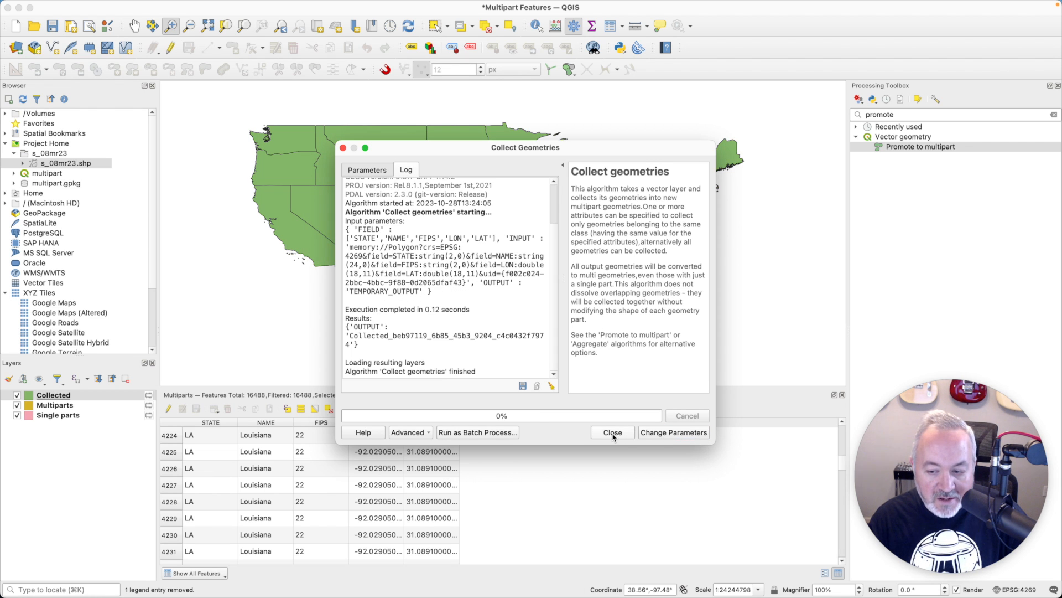
{"action": "left_click", "coordinate": [611, 433]}
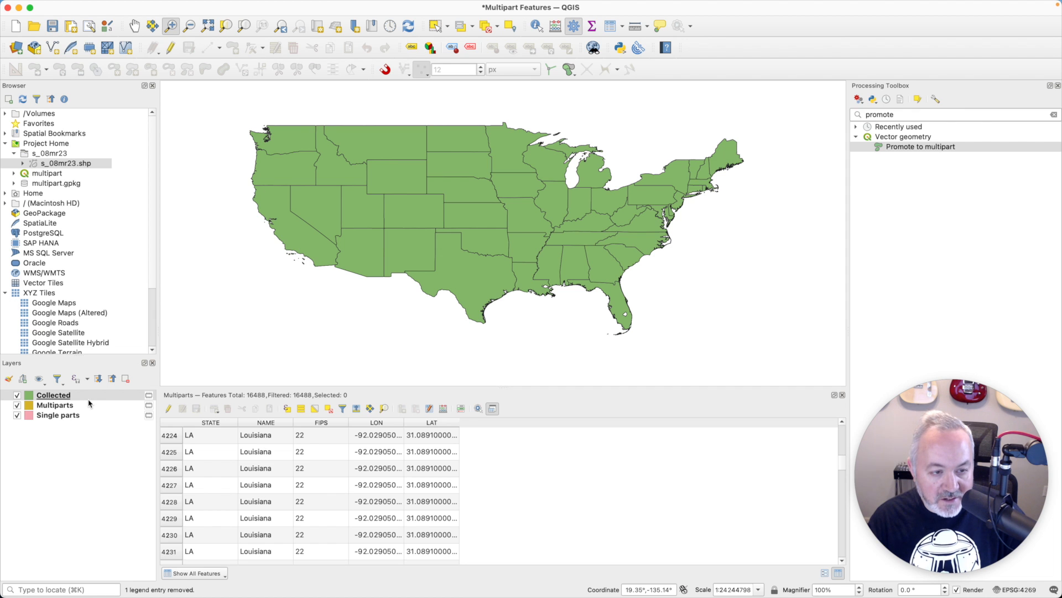
Step: Check the Collected layer's Information showing 59 MultiPolygon features, then close it
{"action": "double_click", "coordinate": [53, 396]}
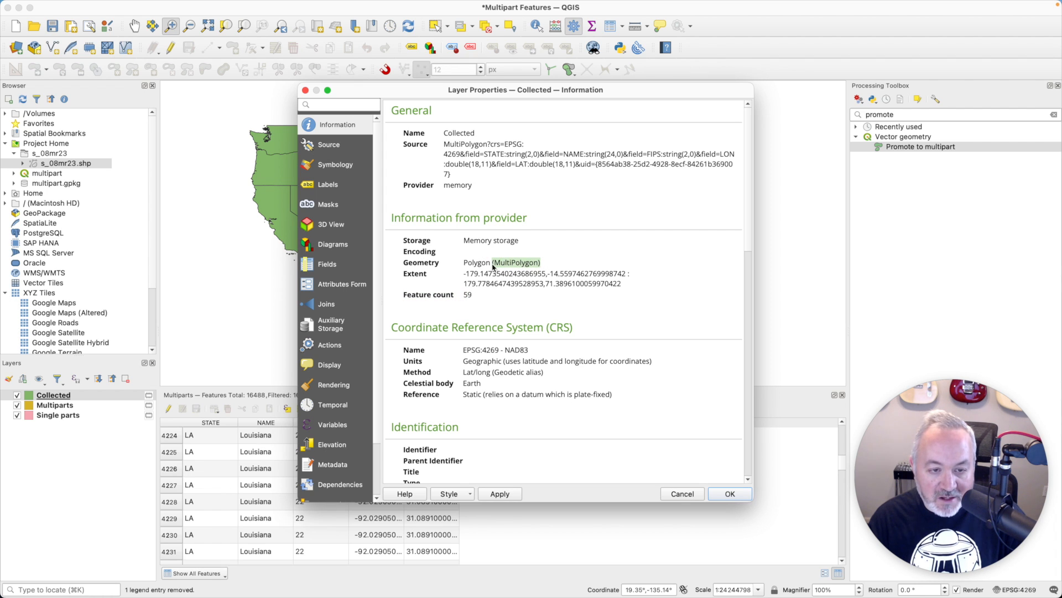
{"action": "left_click", "coordinate": [729, 494]}
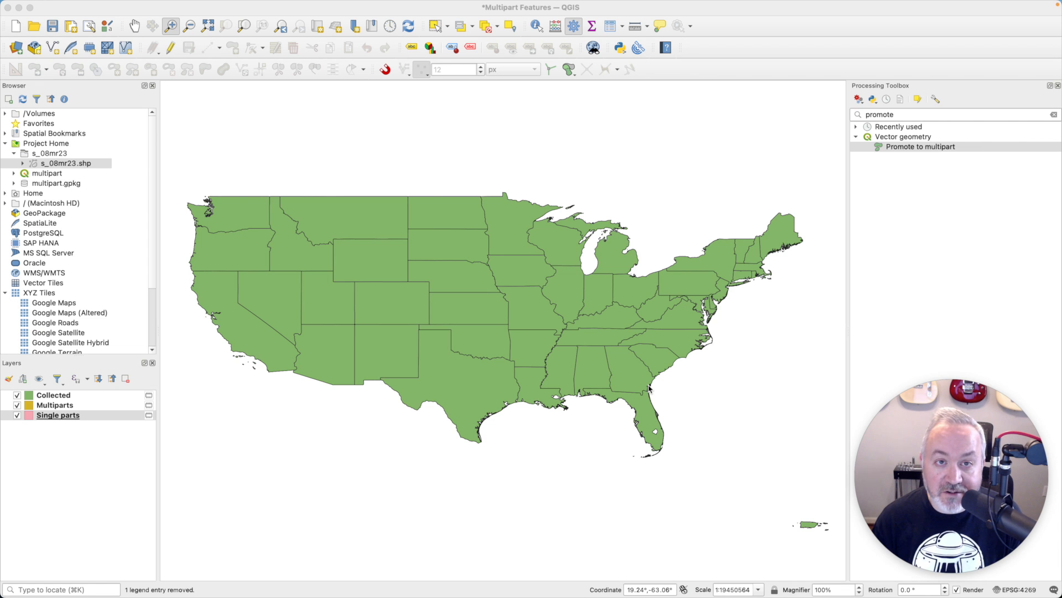
{"action": "mouse_move", "coordinate": [563, 214]}
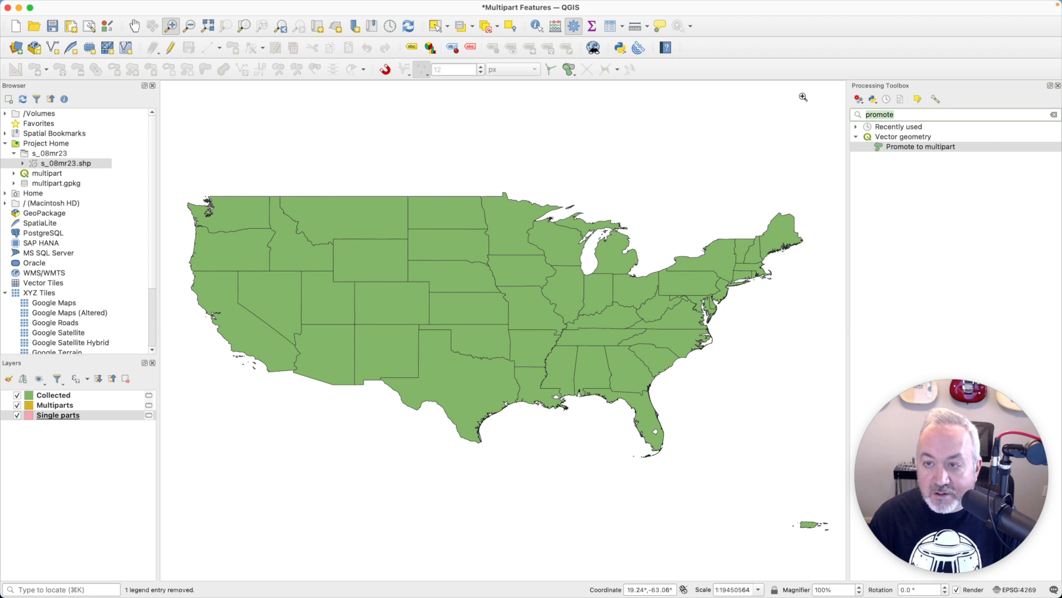
Step: Launch Aggregate via 'aggr' search and set Single parts as the input layer
{"action": "type", "text": "aggr"}
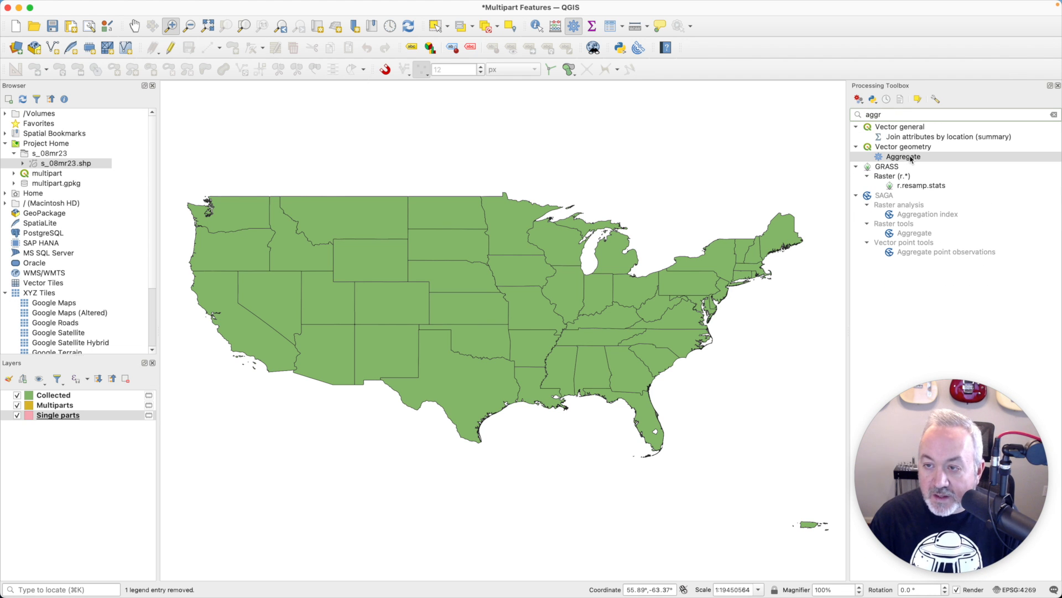
{"action": "double_click", "coordinate": [903, 156]}
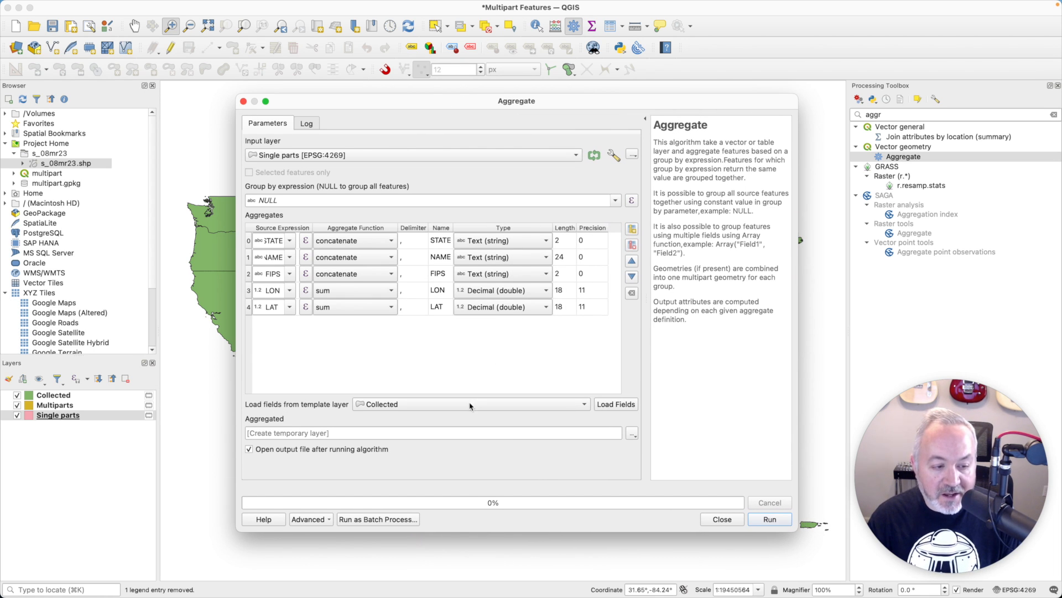
{"action": "left_click", "coordinate": [472, 404]}
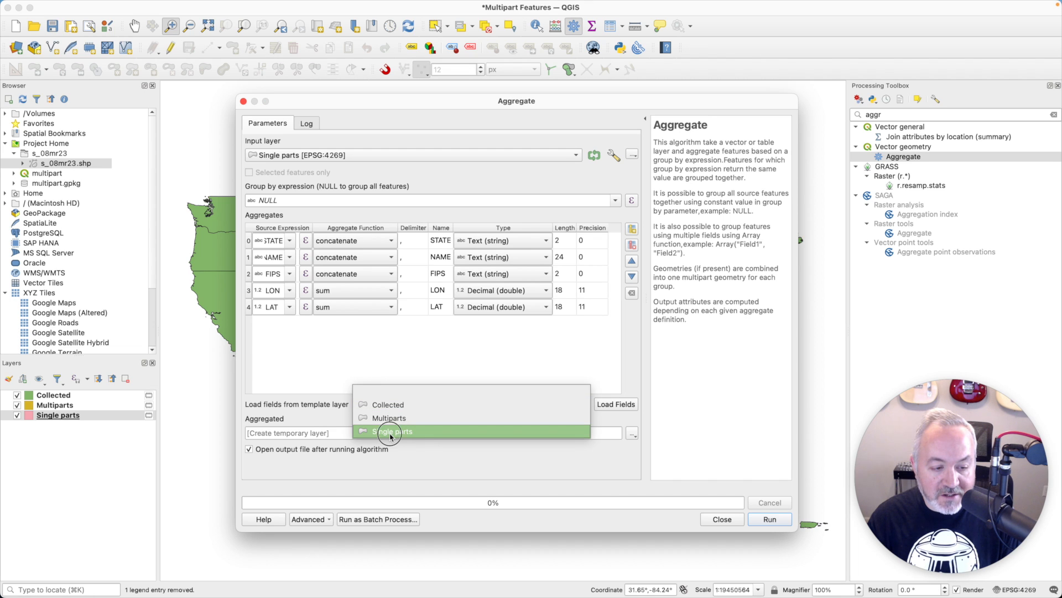
{"action": "left_click", "coordinate": [391, 431]}
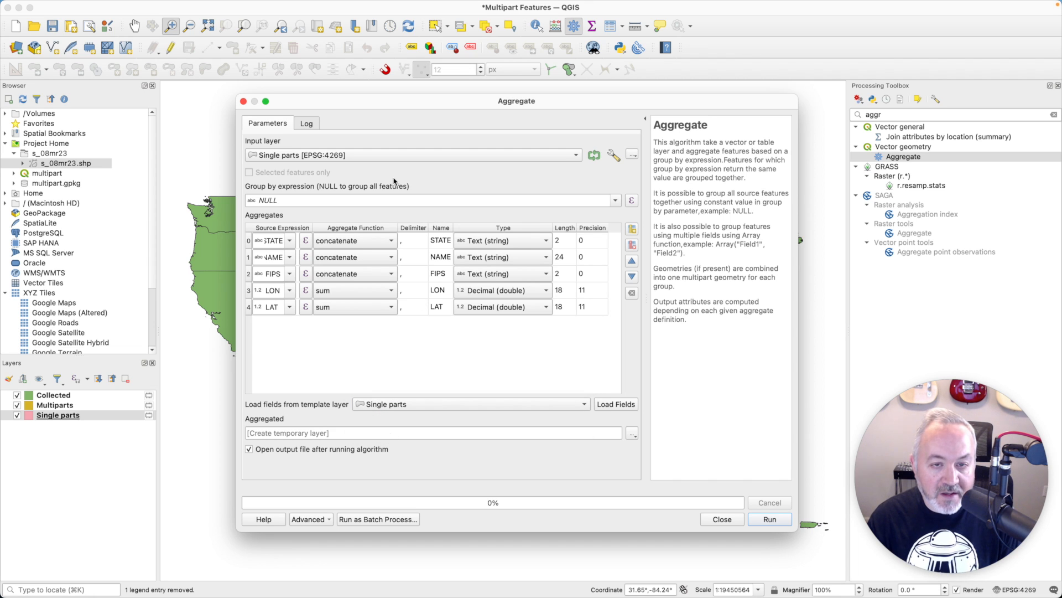
{"action": "mouse_move", "coordinate": [315, 189]}
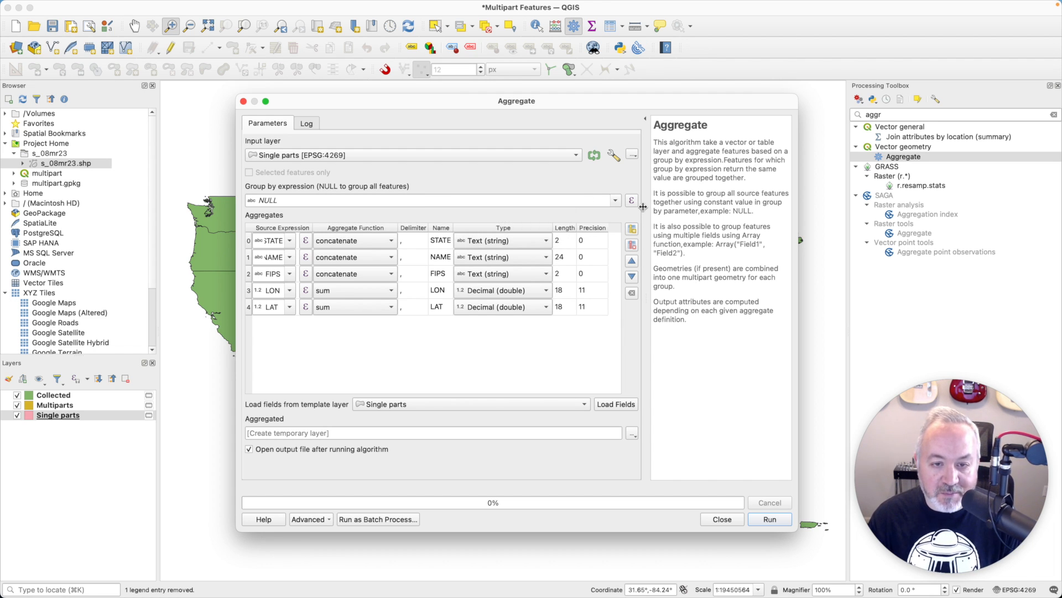
Step: Set the Aggregate group-by expression to length("NAME")
{"action": "left_click", "coordinate": [631, 200]}
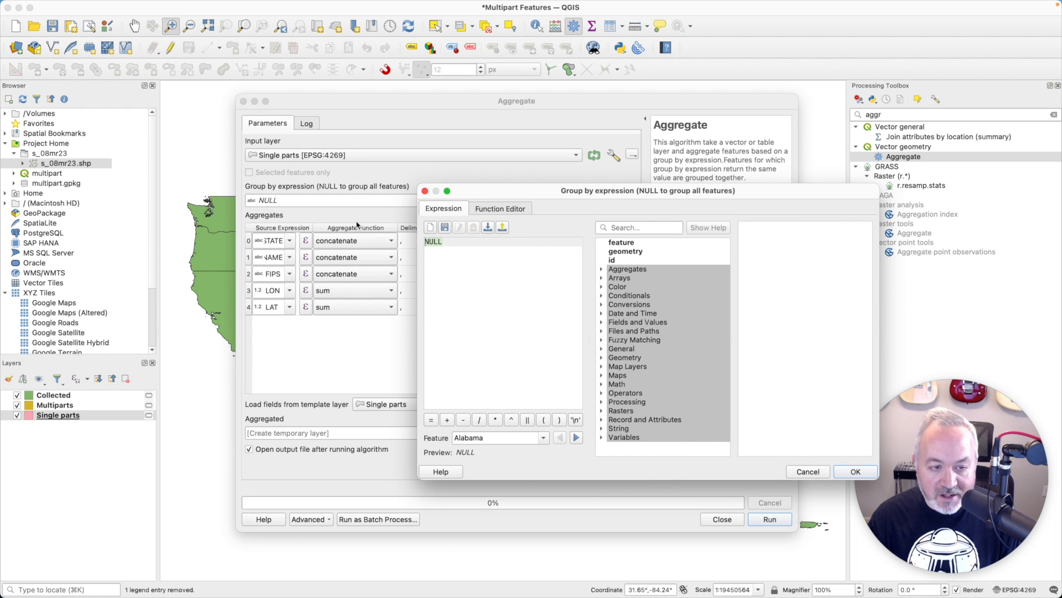
{"action": "type", "text": "length(\"NAME"}
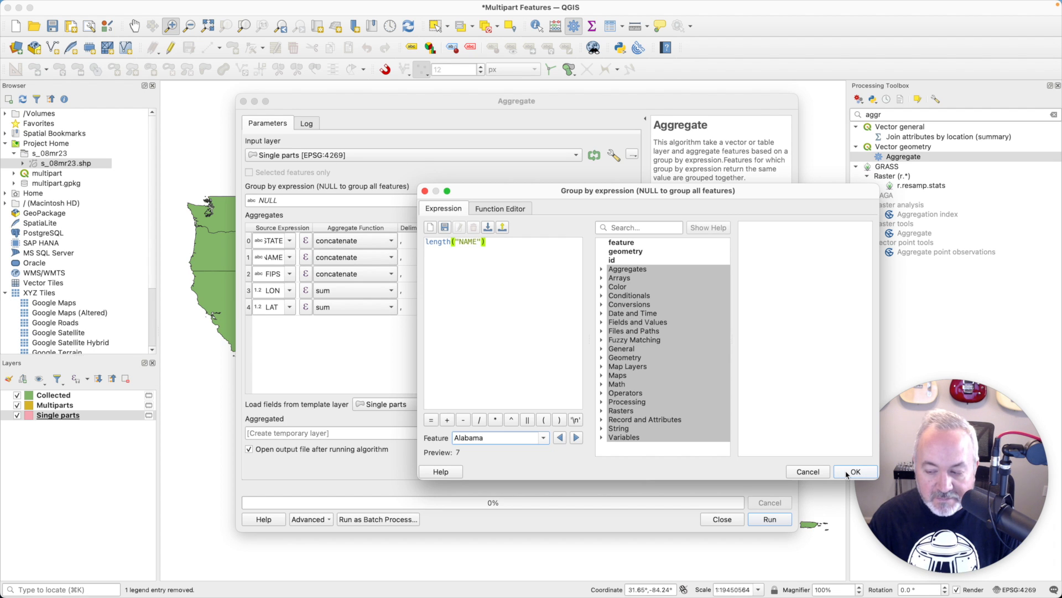
{"action": "left_click", "coordinate": [855, 471]}
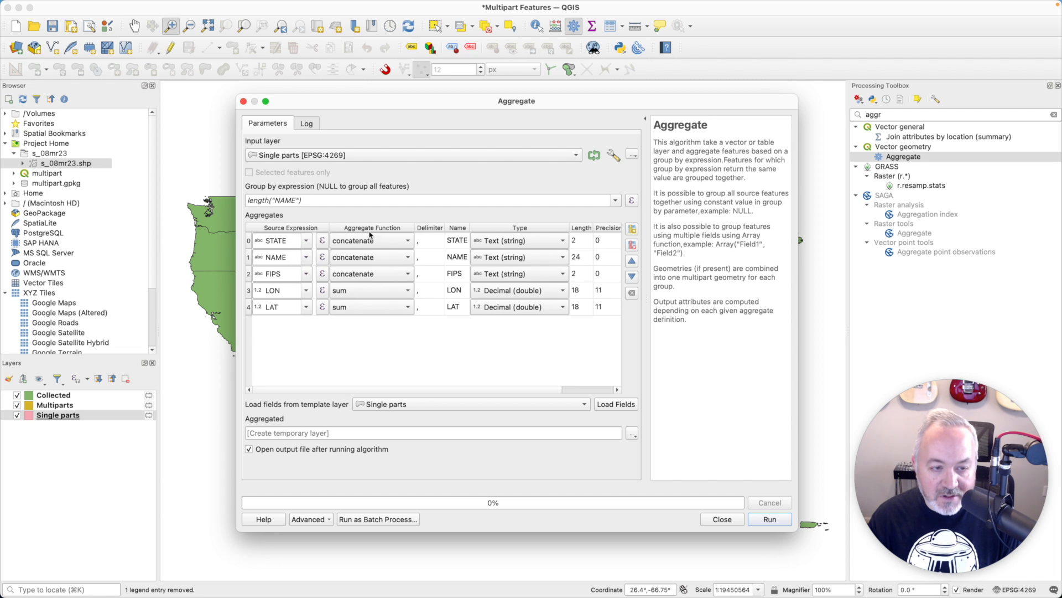
{"action": "mouse_move", "coordinate": [422, 343]}
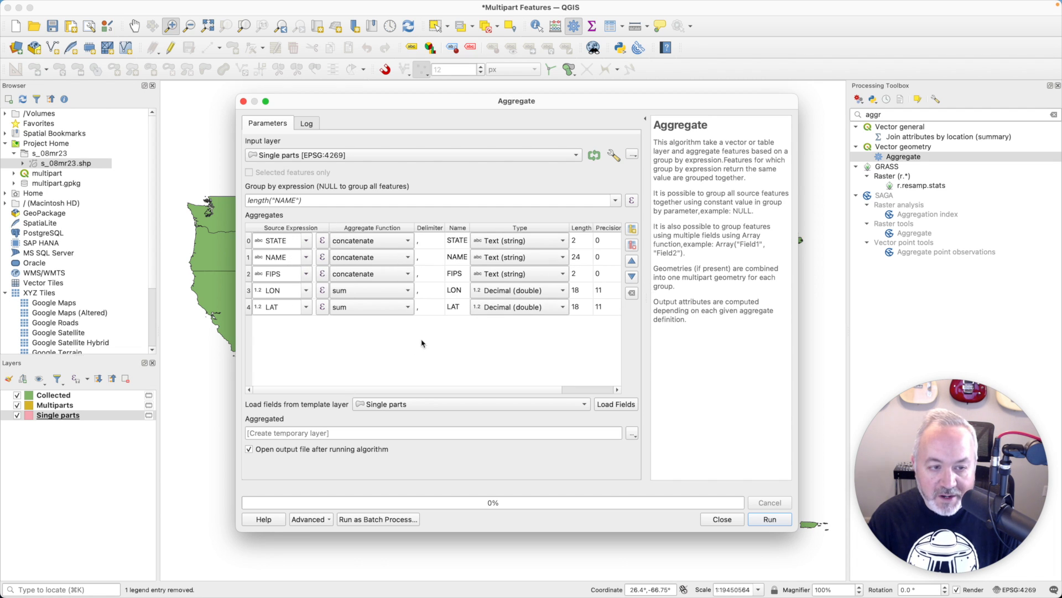
{"action": "mouse_move", "coordinate": [433, 291]}
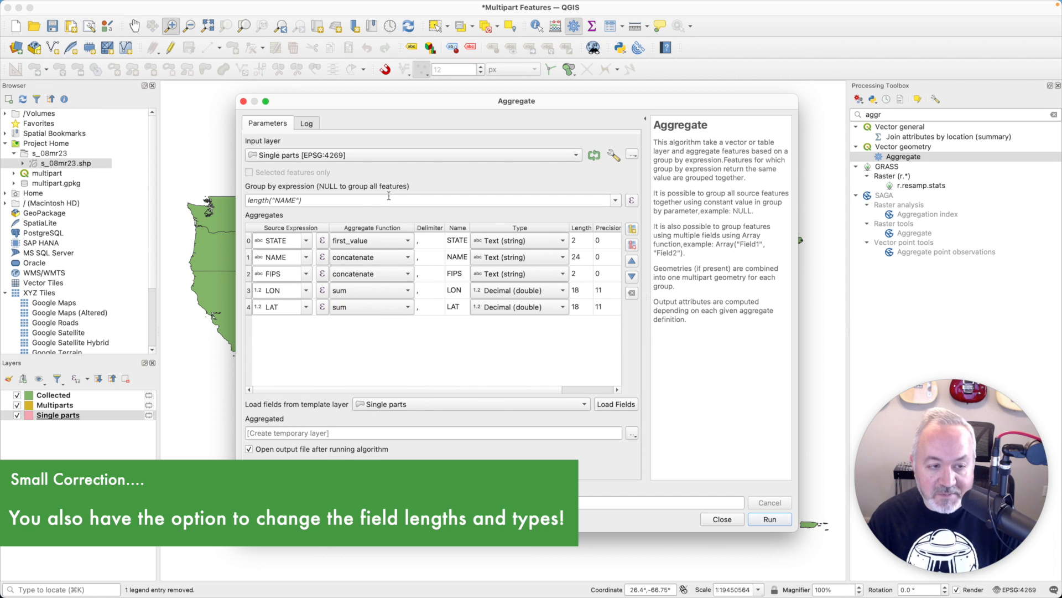
Step: Run Aggregate with first_value STATE, last_value NAME and FIPS, median LON and LAT
{"action": "left_click", "coordinate": [770, 518]}
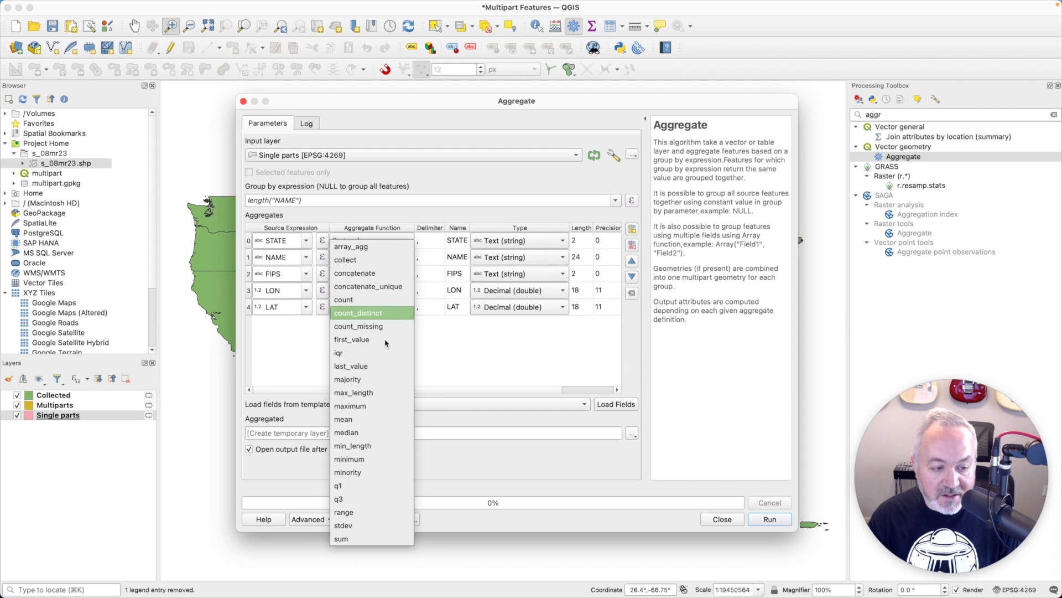
{"action": "mouse_move", "coordinate": [379, 379]}
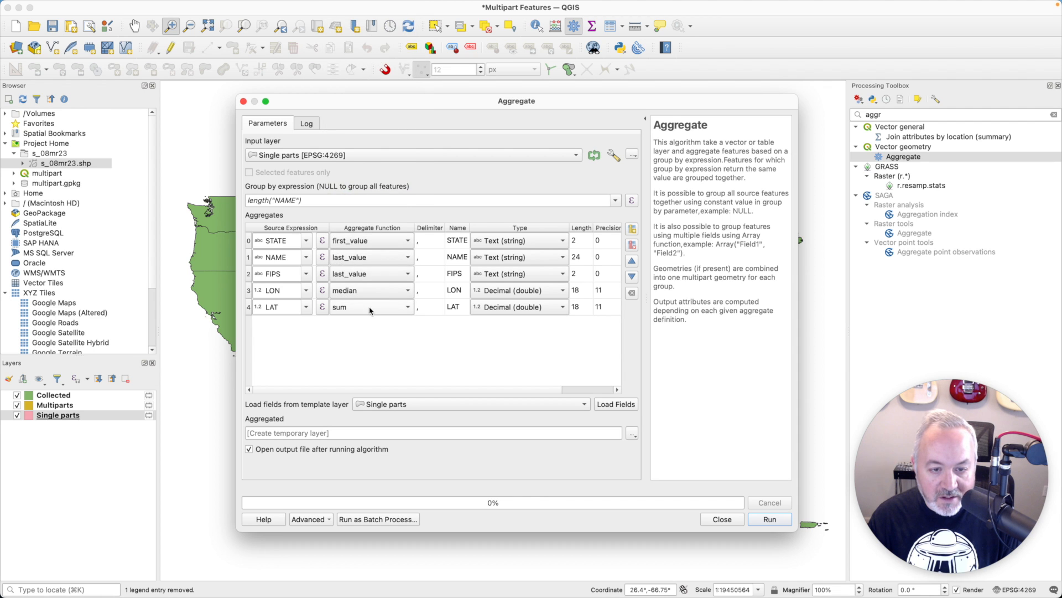
{"action": "left_click", "coordinate": [368, 307]}
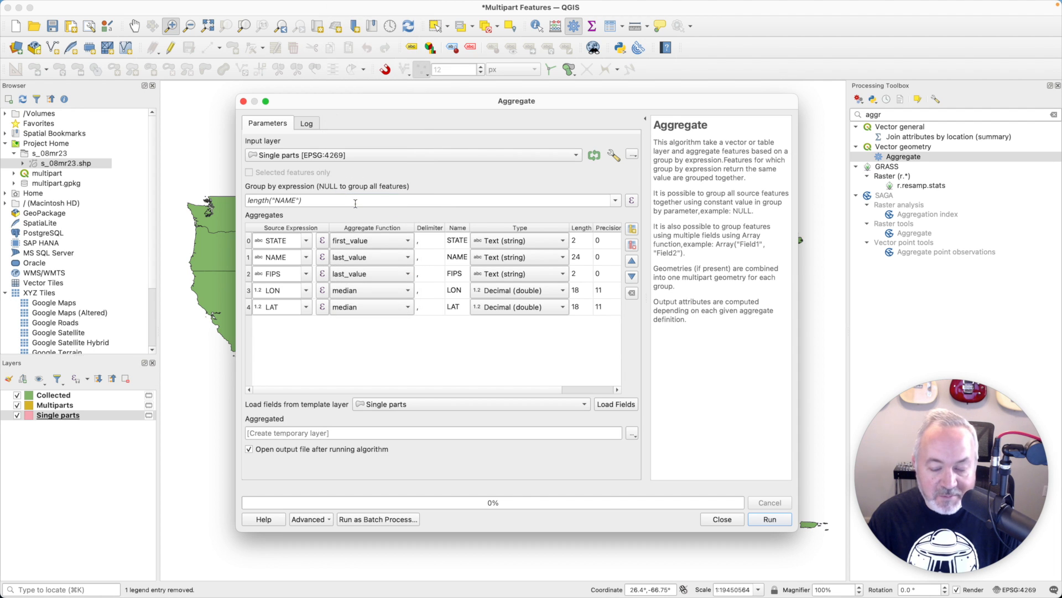
{"action": "mouse_move", "coordinate": [358, 200]}
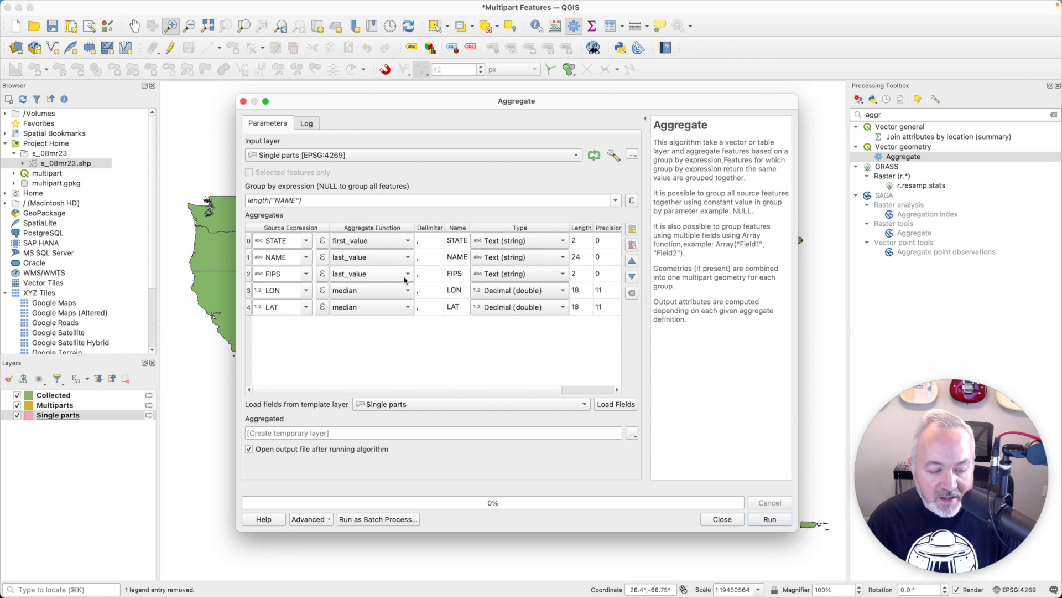
{"action": "mouse_move", "coordinate": [554, 372]}
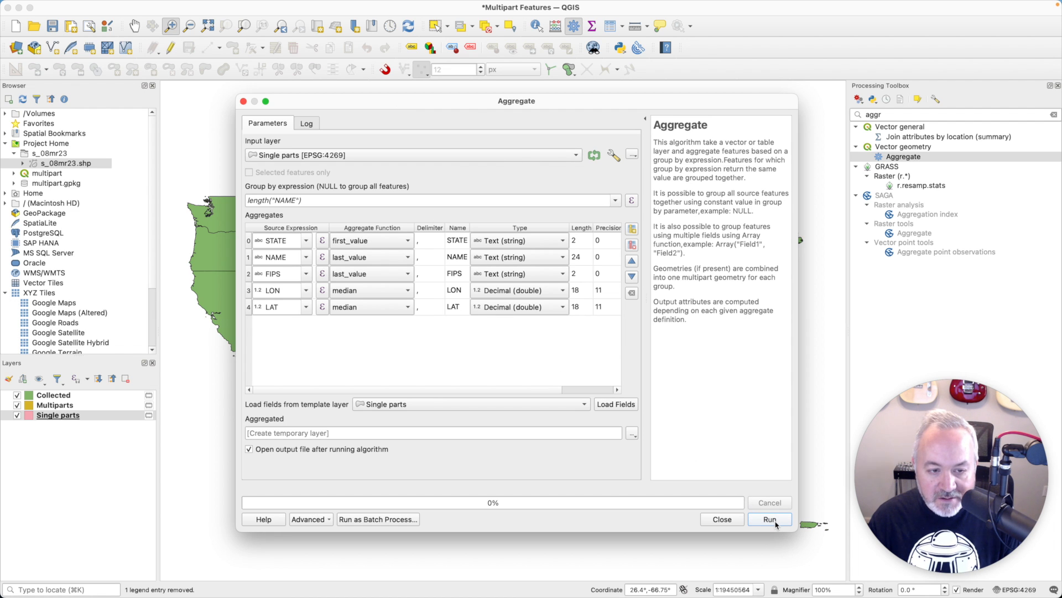
{"action": "left_click", "coordinate": [769, 519]}
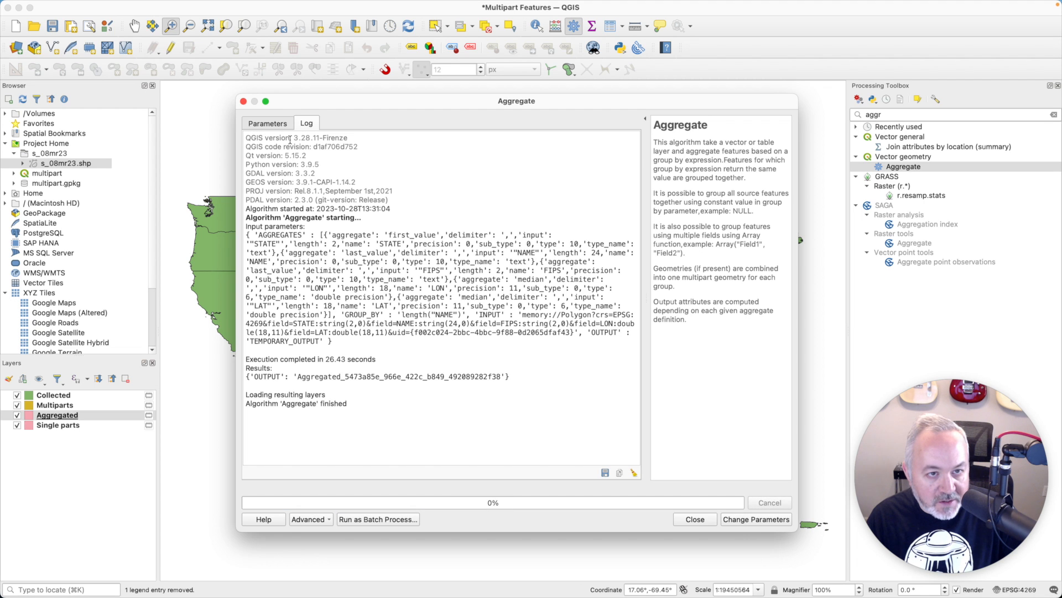
Step: Close the Aggregate tool and view the Aggregated layer's 14-feature attribute table
{"action": "left_click", "coordinate": [754, 519]}
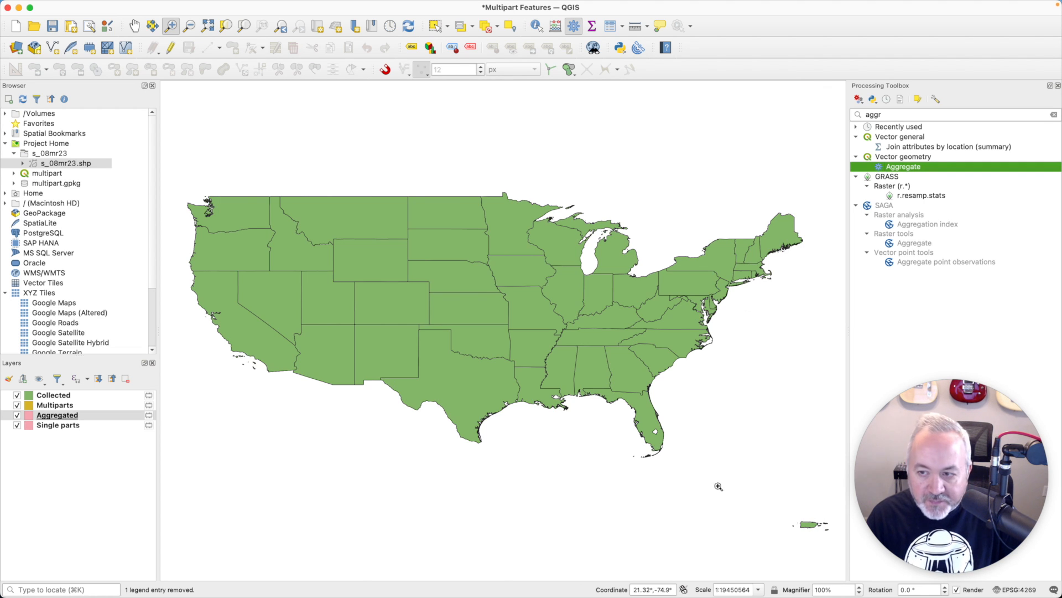
{"action": "mouse_move", "coordinate": [68, 371]}
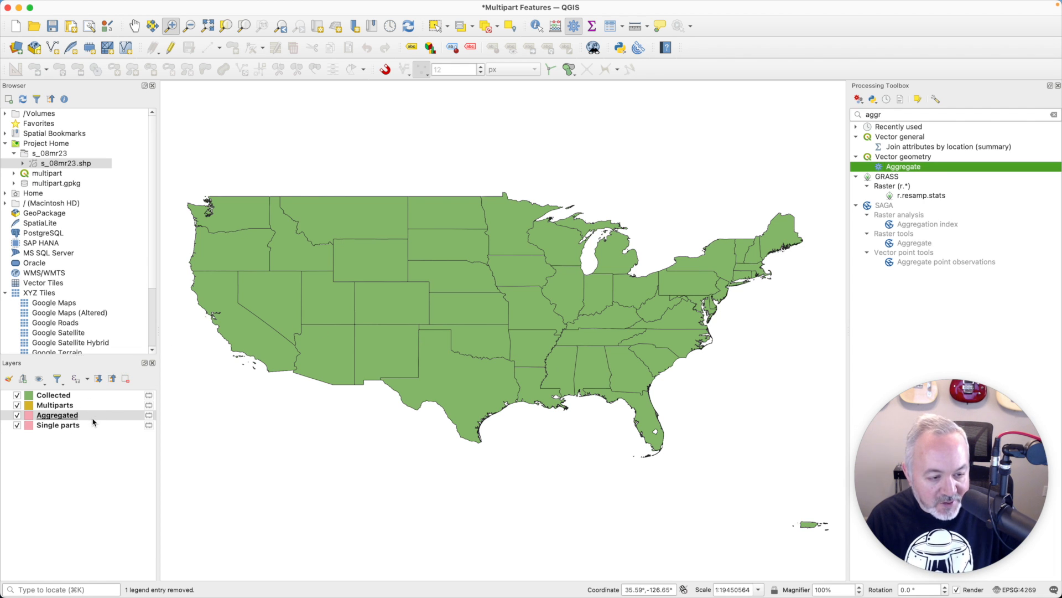
{"action": "right_click", "coordinate": [56, 415]}
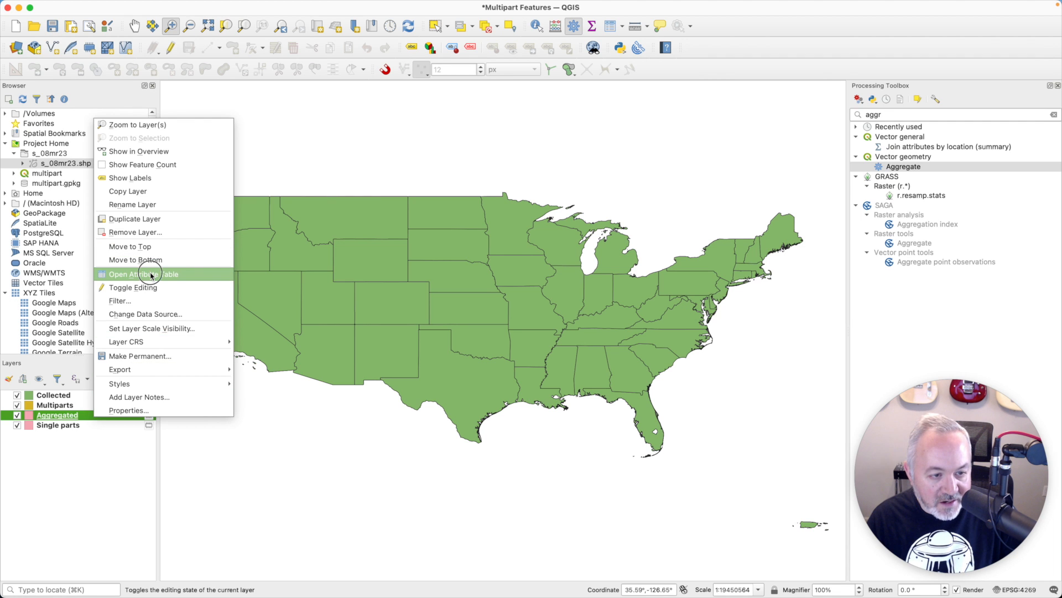
{"action": "left_click", "coordinate": [142, 273]}
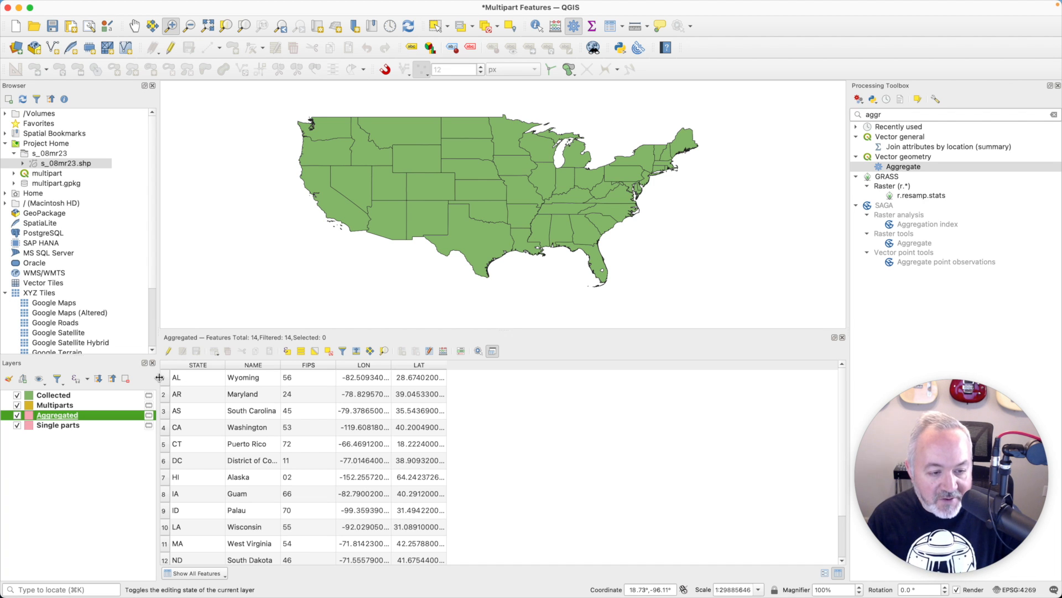
Step: Hide the Collected and Multiparts layers so only Aggregated shows on the map
{"action": "left_click", "coordinate": [164, 378]}
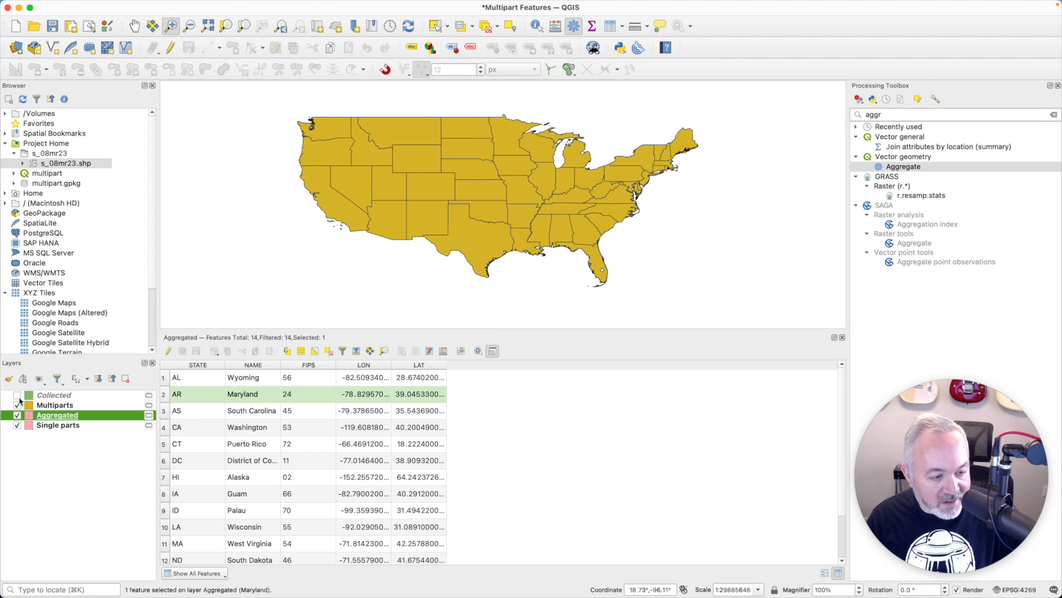
{"action": "left_click", "coordinate": [16, 405]}
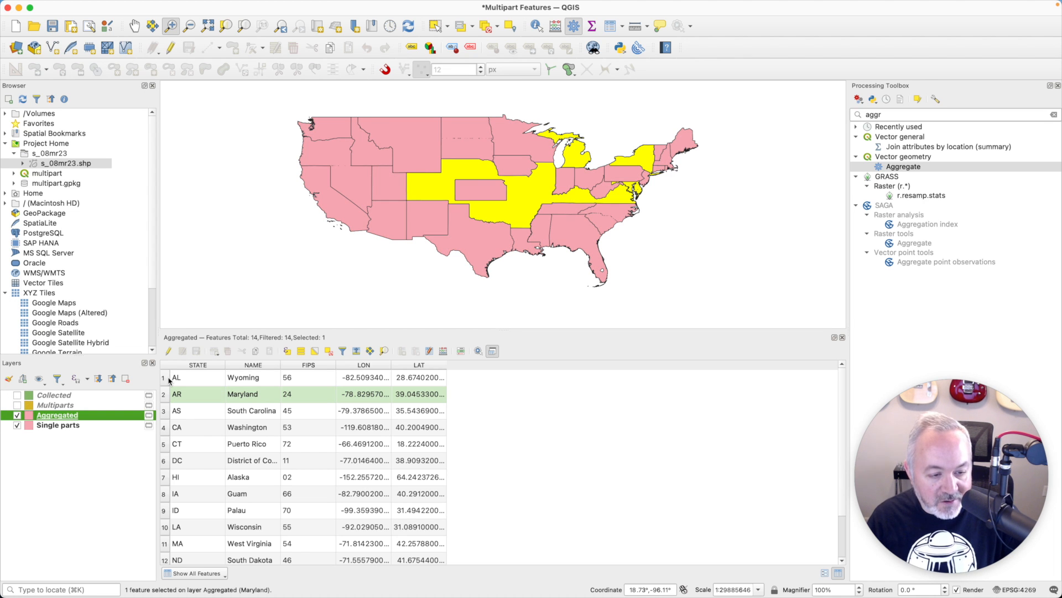
Step: Select each aggregated row (Wyoming, Maryland, South Carolina, Washington, Puerto Rico, District of Columbia) to highlight its states
{"action": "left_click", "coordinate": [197, 377]}
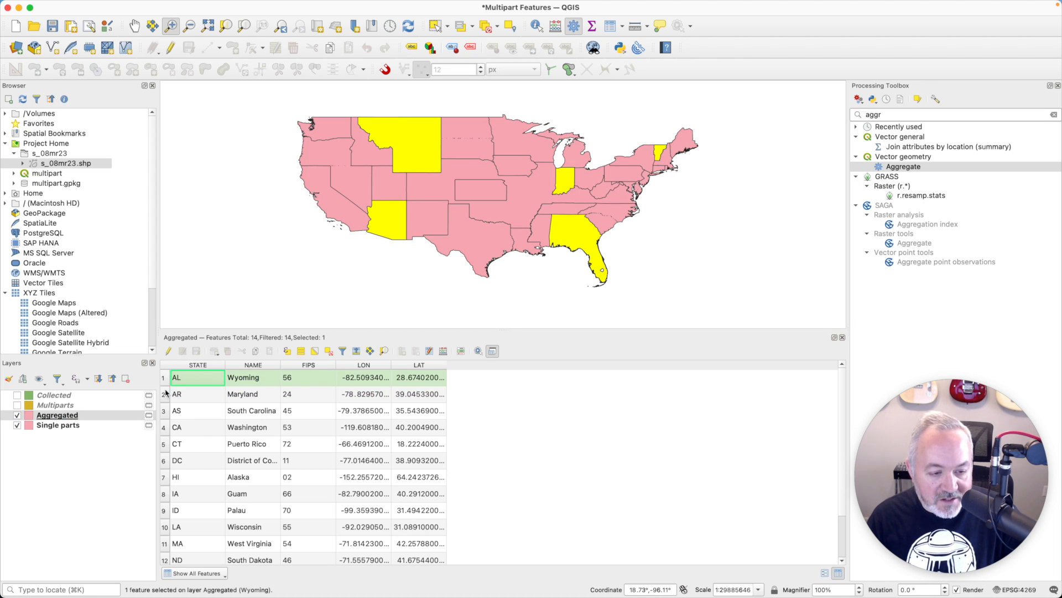
{"action": "left_click", "coordinate": [164, 394]}
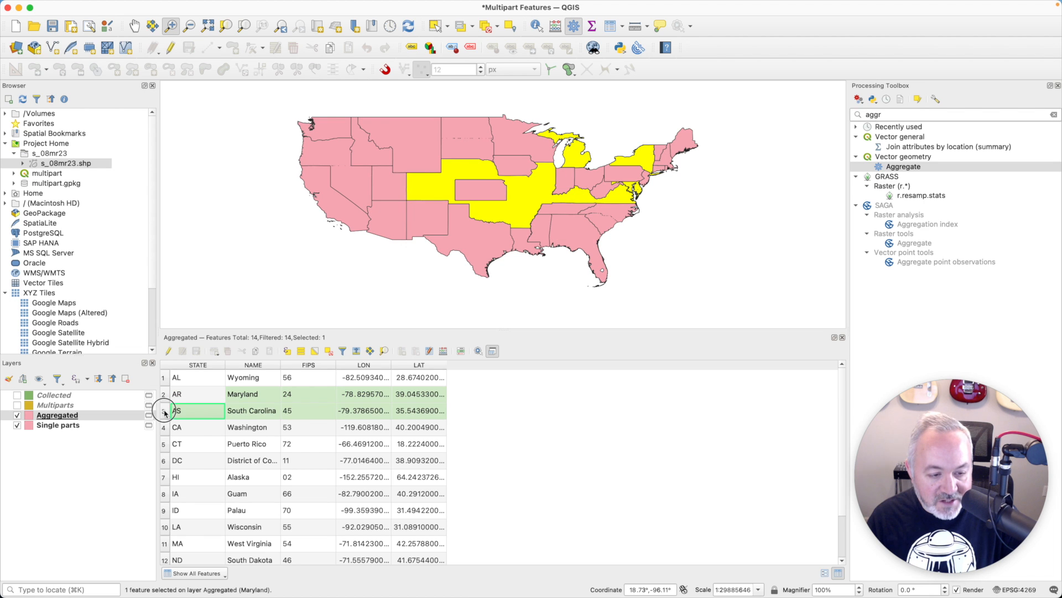
{"action": "left_click", "coordinate": [197, 410]}
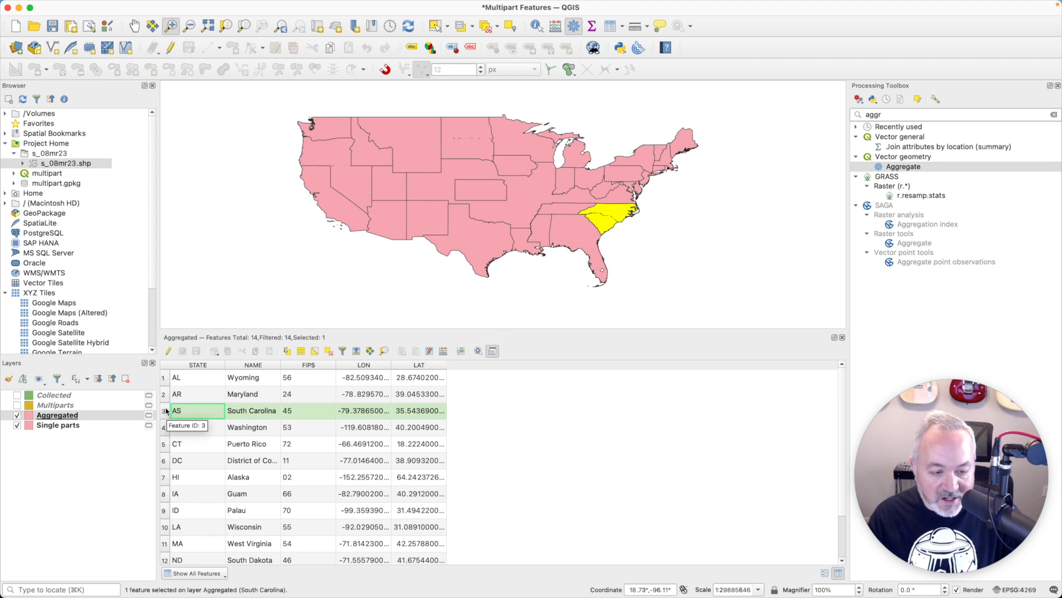
{"action": "left_click", "coordinate": [176, 427]}
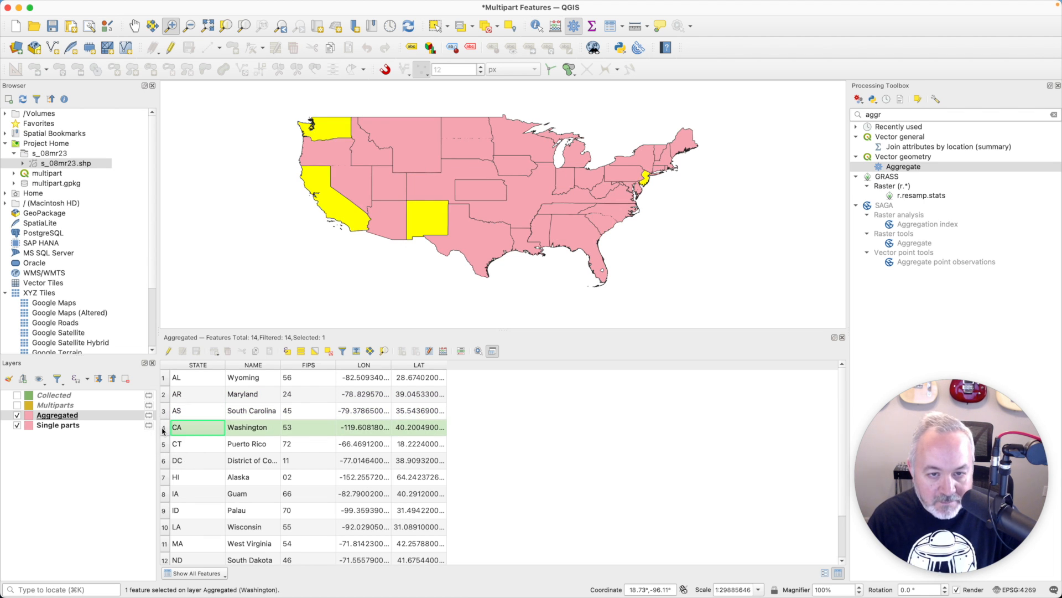
{"action": "left_click", "coordinate": [203, 443]}
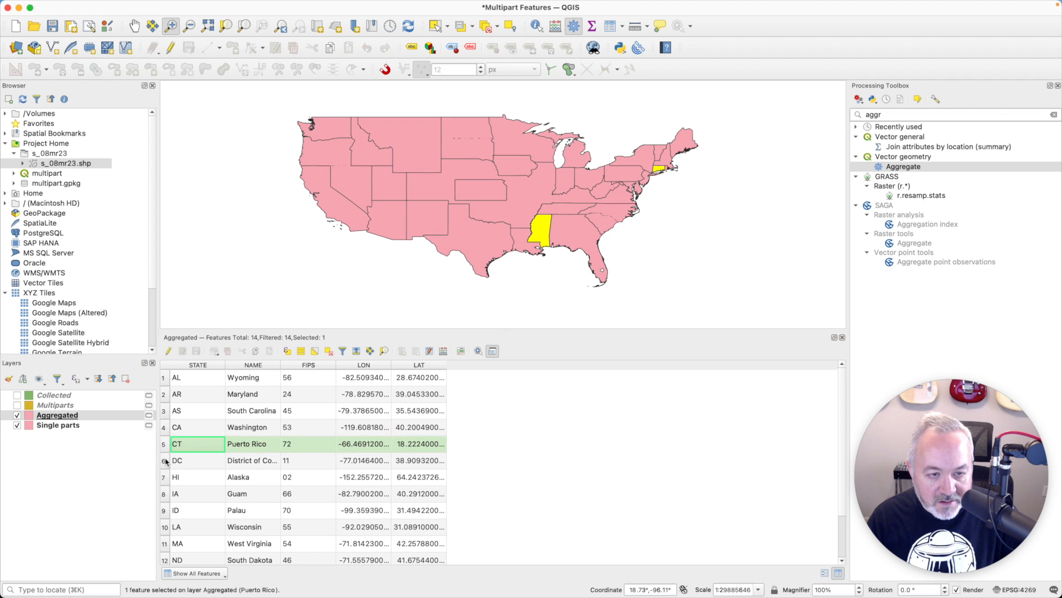
{"action": "left_click", "coordinate": [177, 460]}
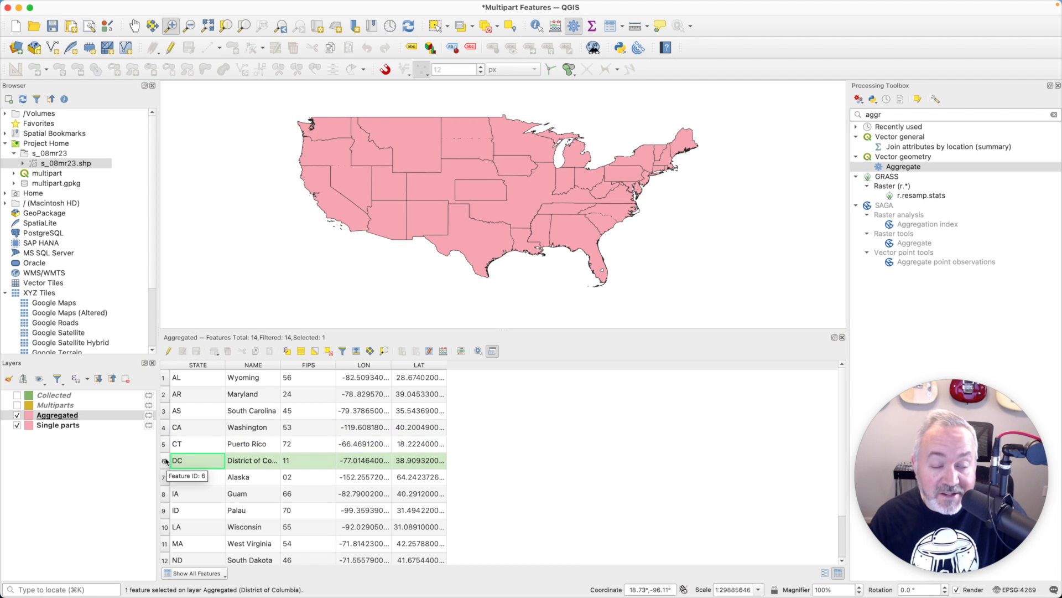